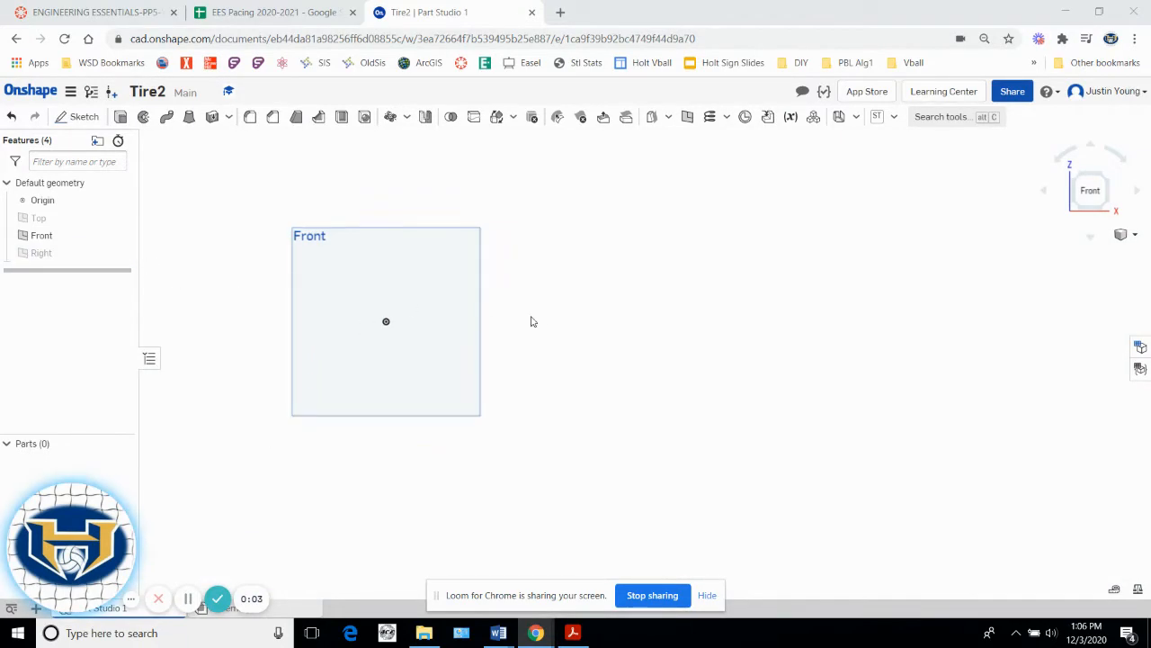
Switch the Tire2 part studio to an Isometric view showing the Top, Front and Right planes.
{"action": "left_click", "coordinate": [1133, 234]}
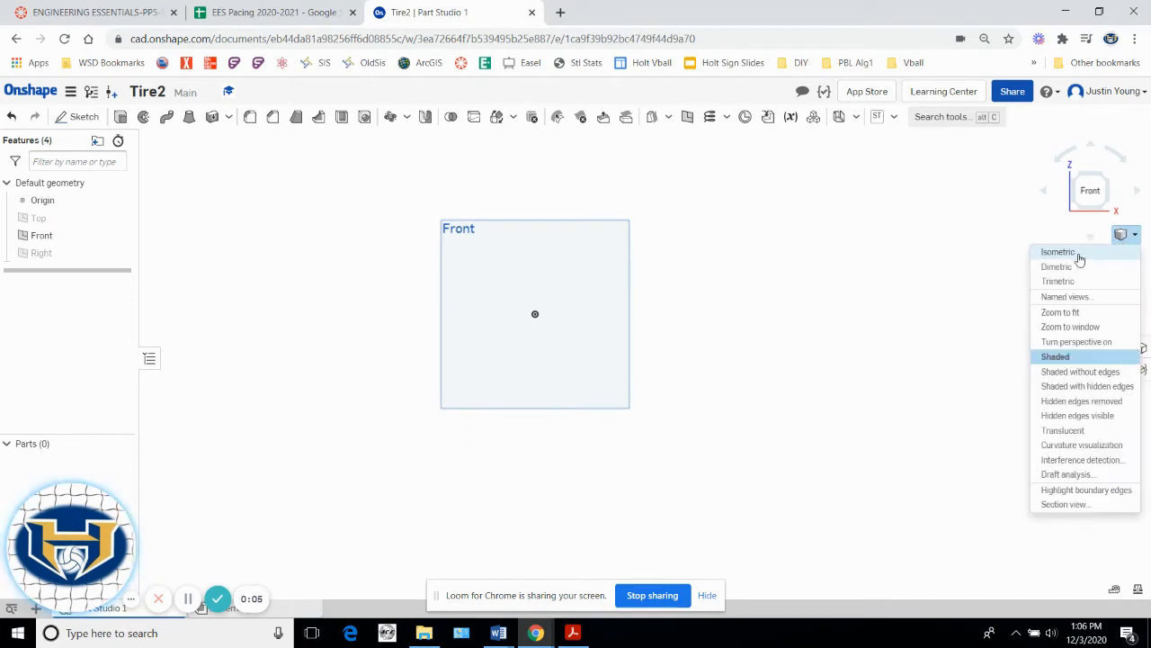
{"action": "left_click", "coordinate": [1058, 252]}
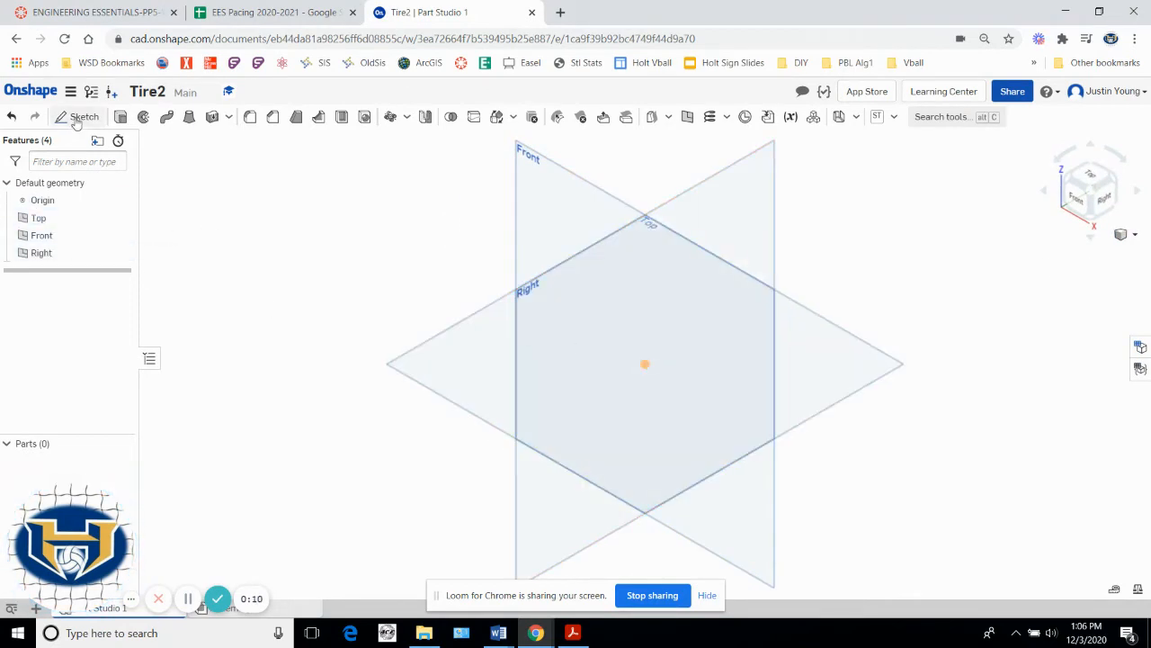
Create Sketch 1 on the Front plane with an origin-centered circle of 1.625 diameter.
{"action": "left_click", "coordinate": [83, 116]}
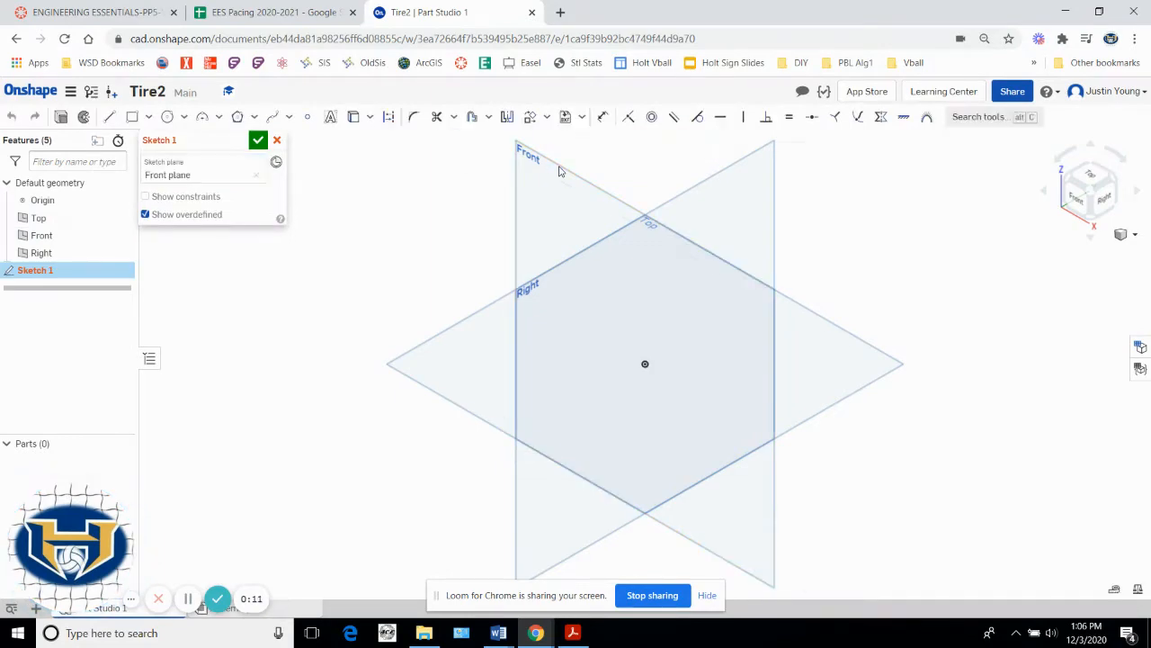
{"action": "right_click", "coordinate": [644, 363]}
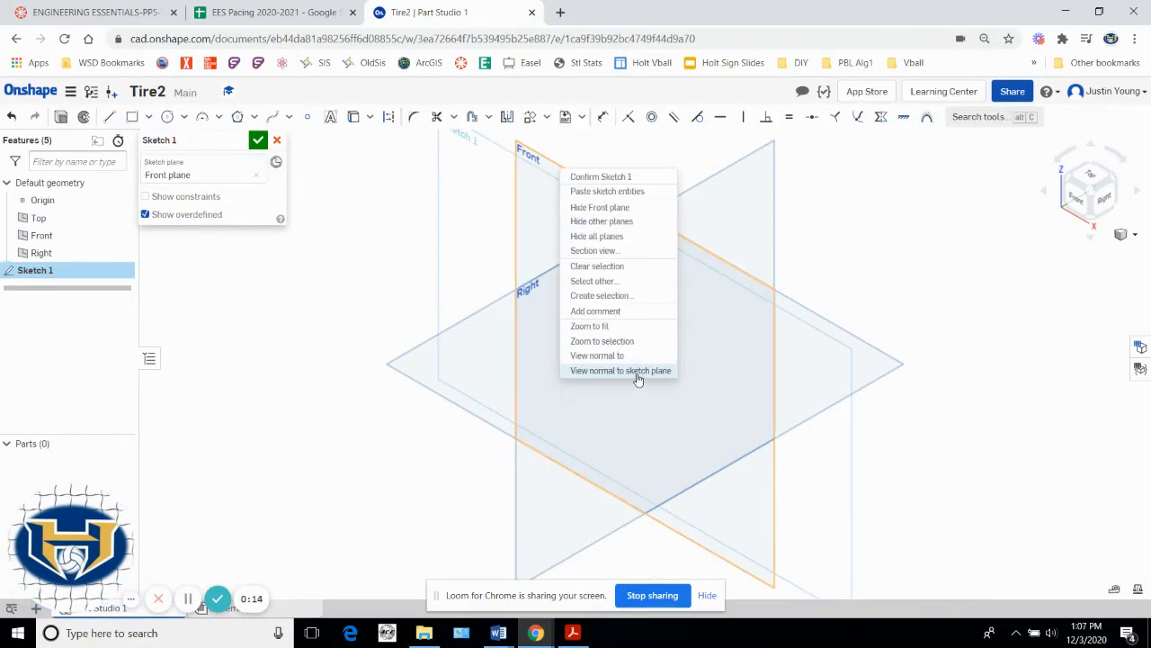
{"action": "left_click", "coordinate": [620, 371]}
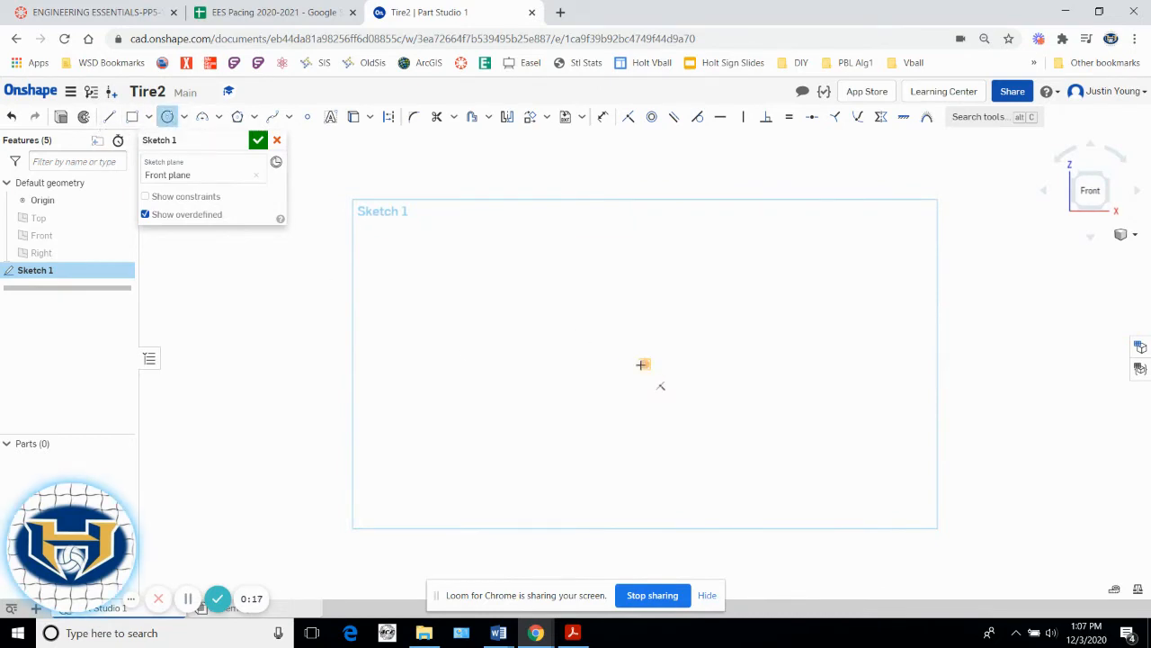
{"action": "left_click_drag", "start_coordinate": [644, 363], "coordinate": [675, 257]}
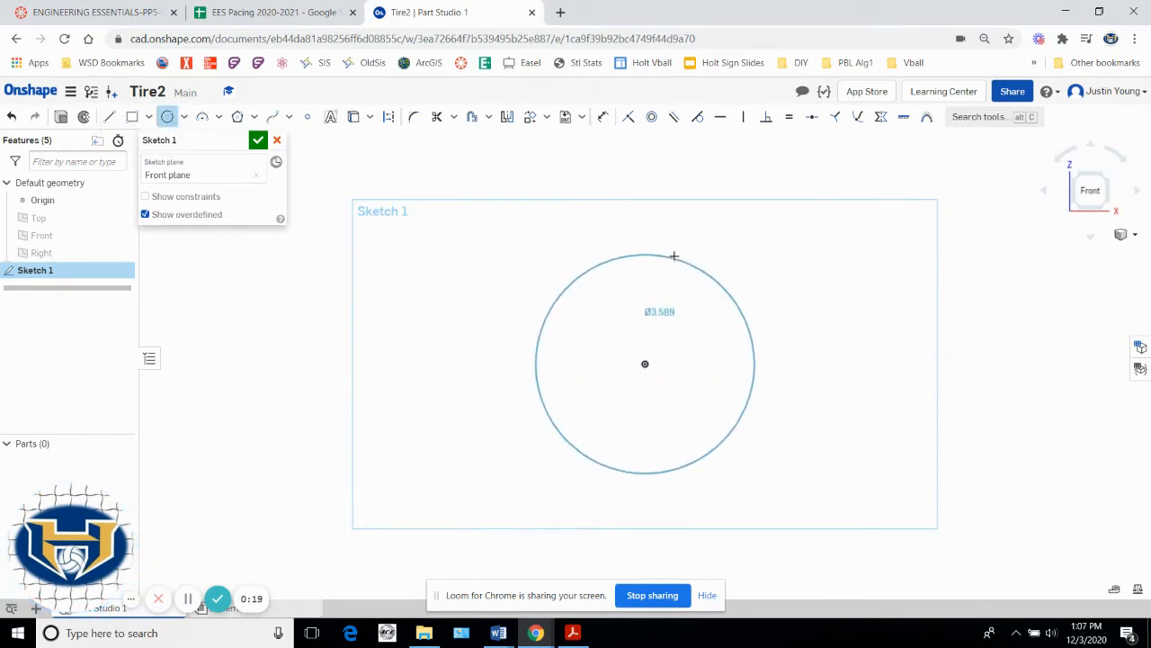
{"action": "left_click_drag", "start_coordinate": [675, 257], "coordinate": [672, 403]}
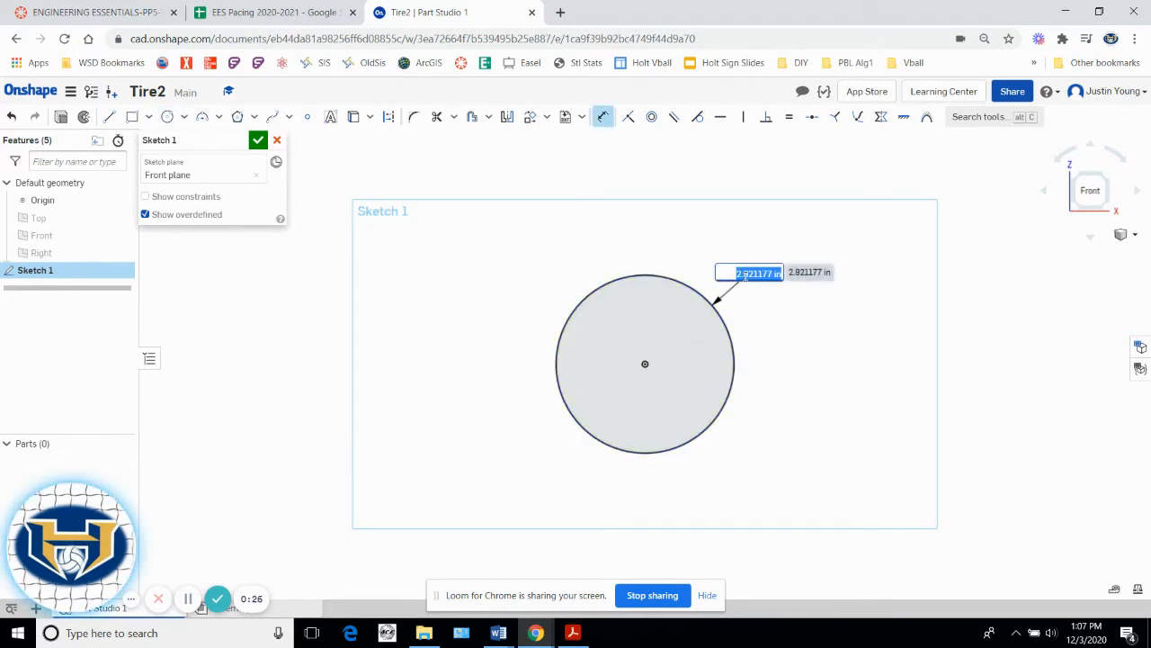
{"action": "type", "text": "1.625"}
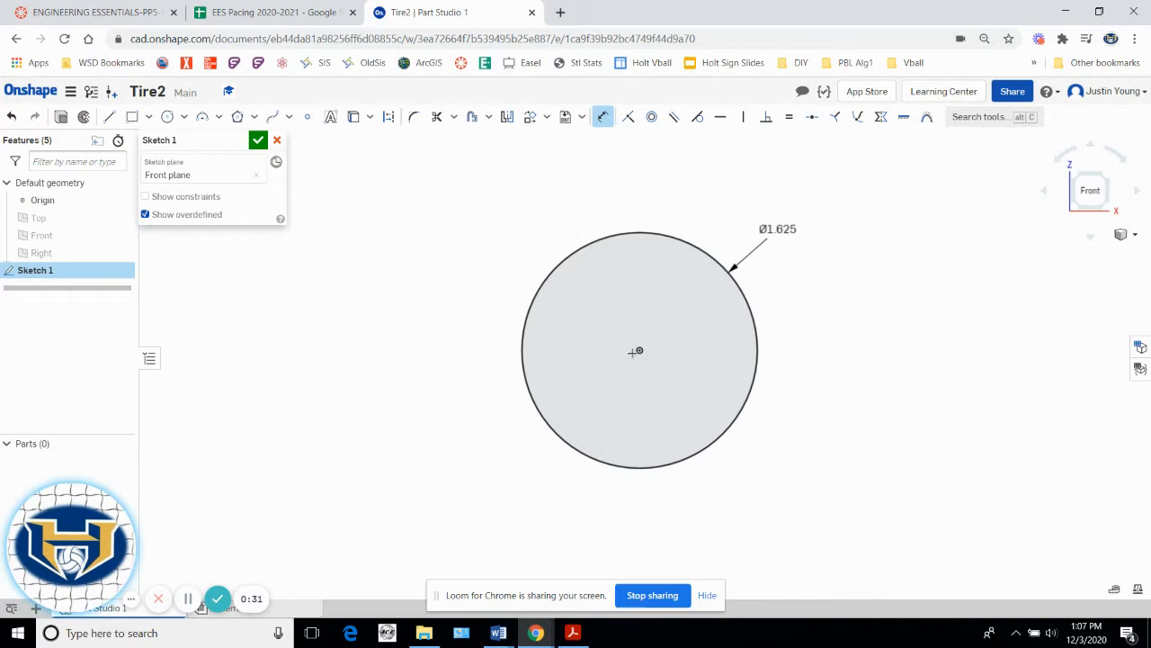
{"action": "mouse_move", "coordinate": [471, 117]}
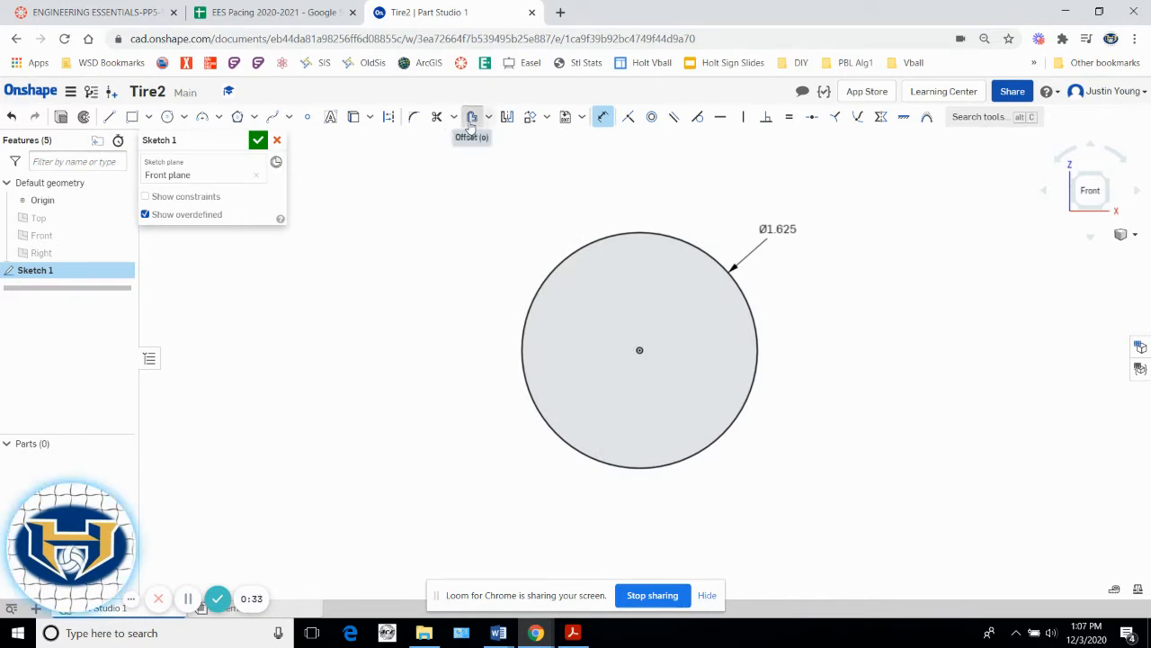
Offset the 1.625 circle slightly inward to form a ring profile.
{"action": "left_click", "coordinate": [471, 115]}
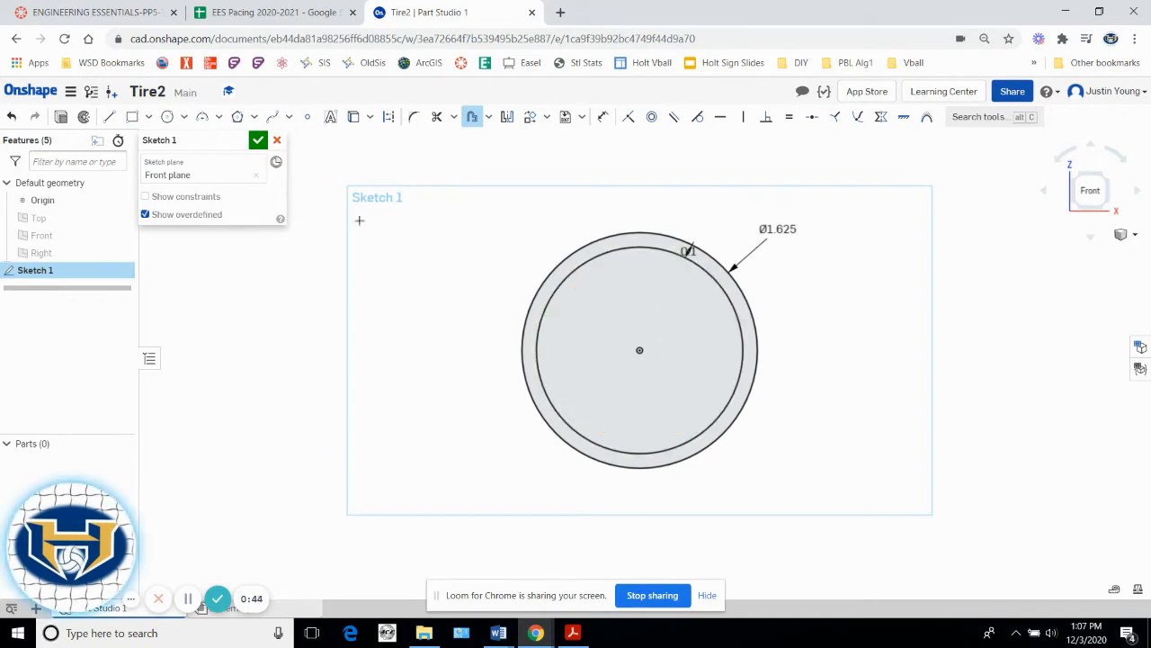
{"action": "left_click", "coordinate": [259, 140]}
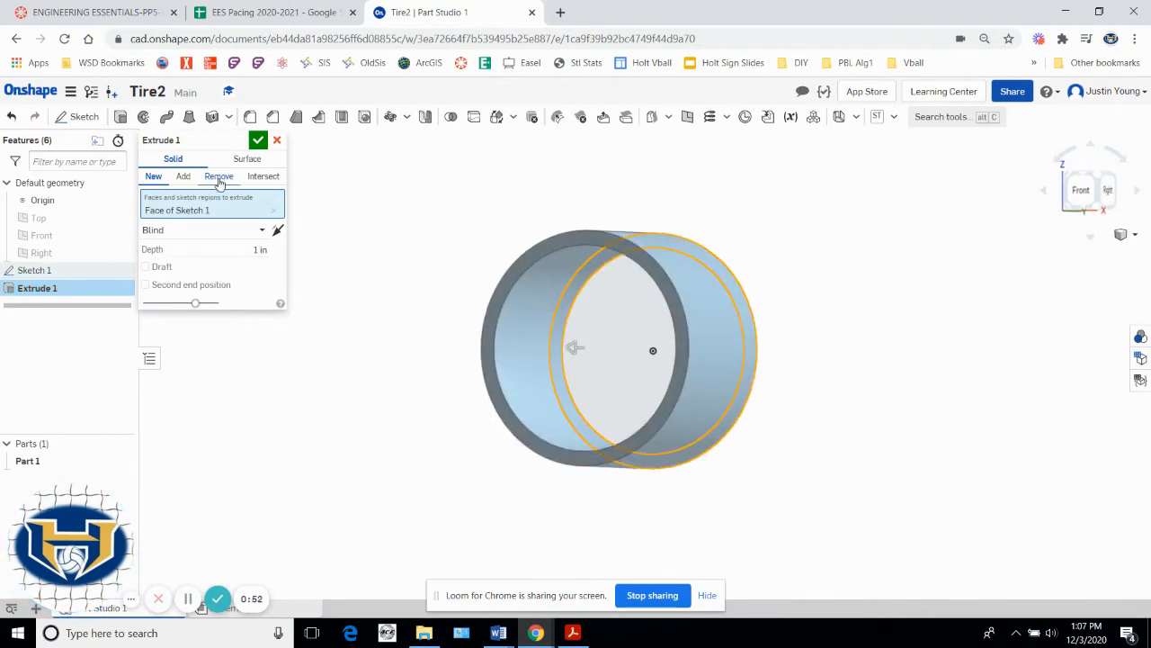
Extrude the ring symmetrically 0.3 in to create the rim Part 1.
{"action": "left_click", "coordinate": [201, 230]}
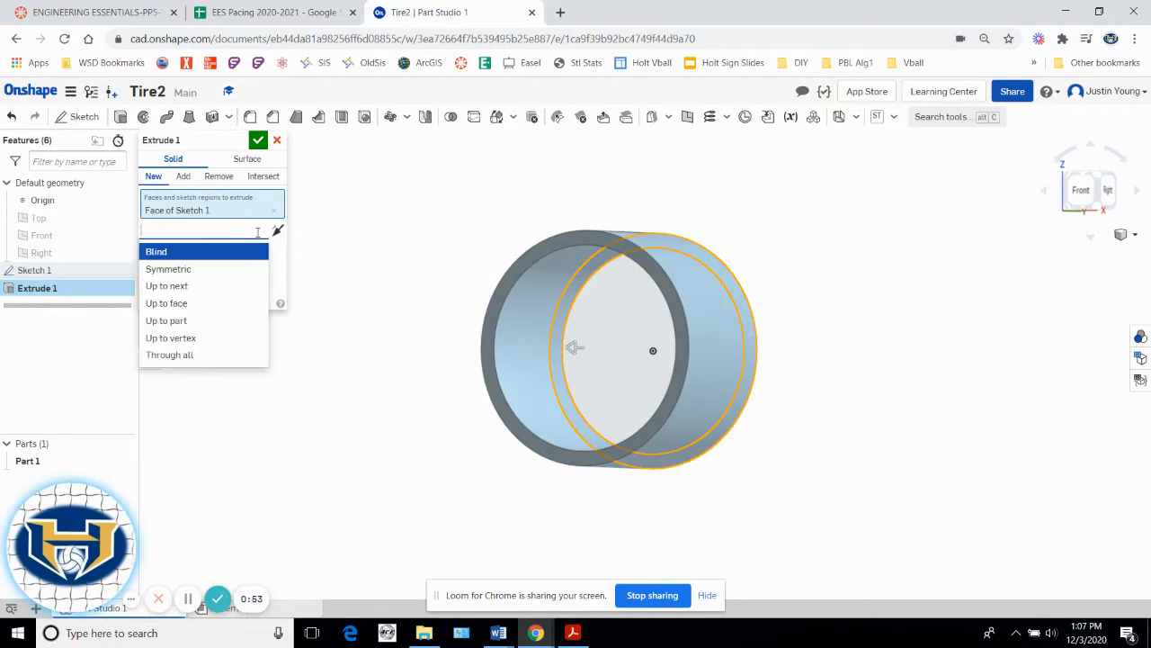
{"action": "left_click", "coordinate": [168, 268]}
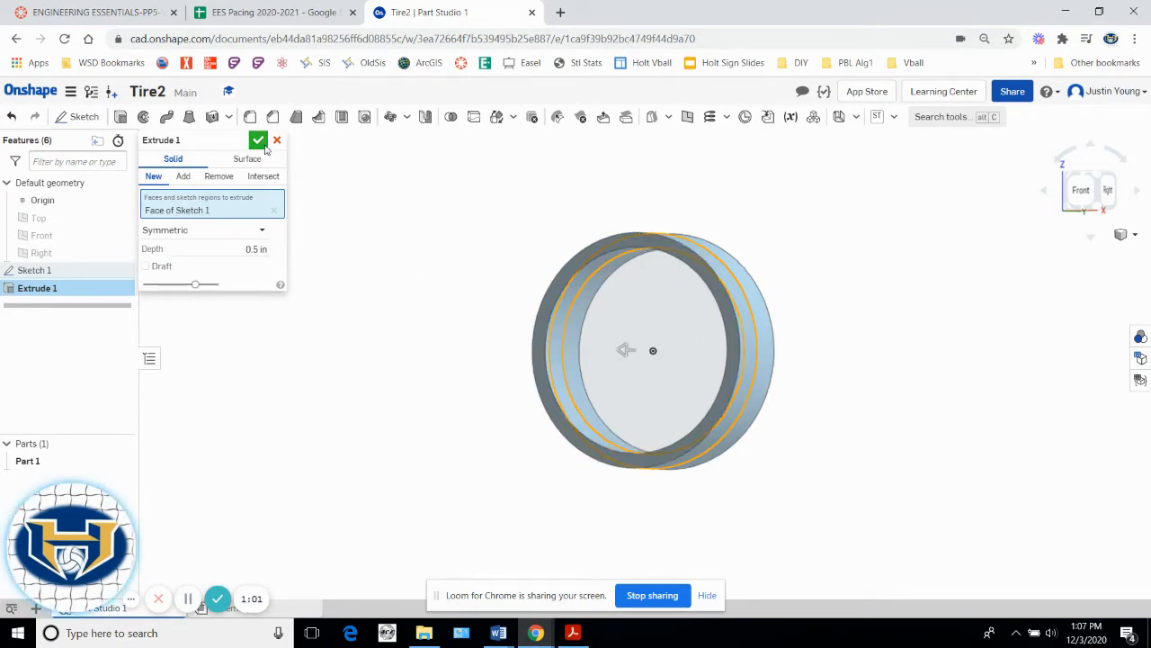
{"action": "left_click", "coordinate": [259, 141]}
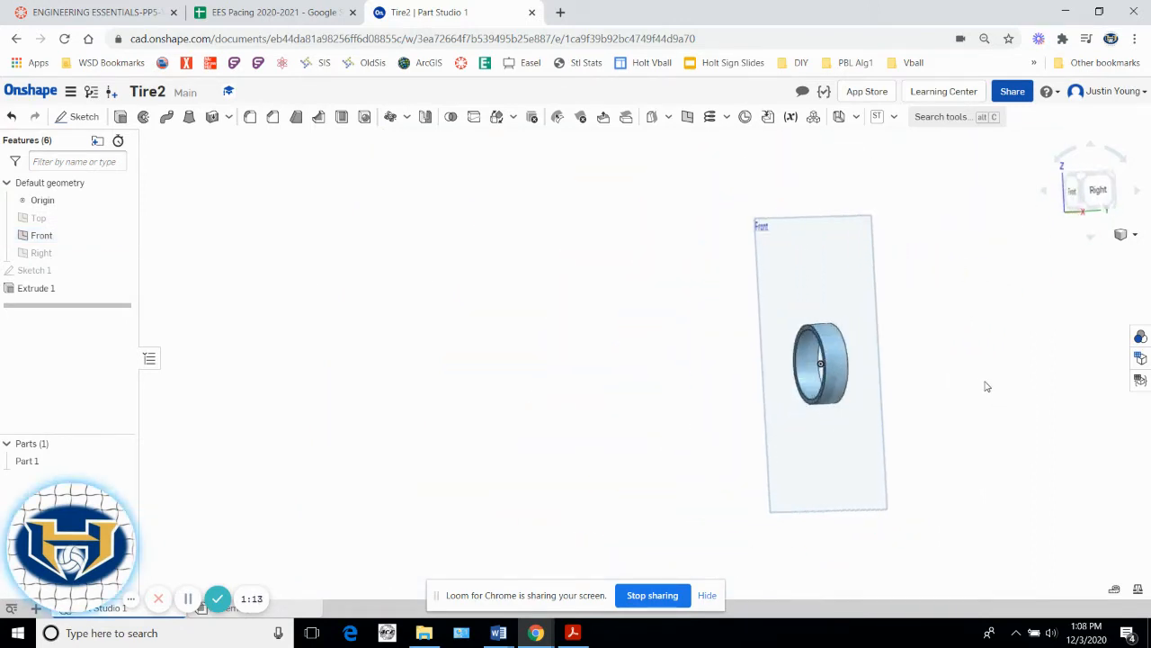
Return to isometric view and begin Sketch 2 for the rim.
{"action": "left_click", "coordinate": [1107, 188]}
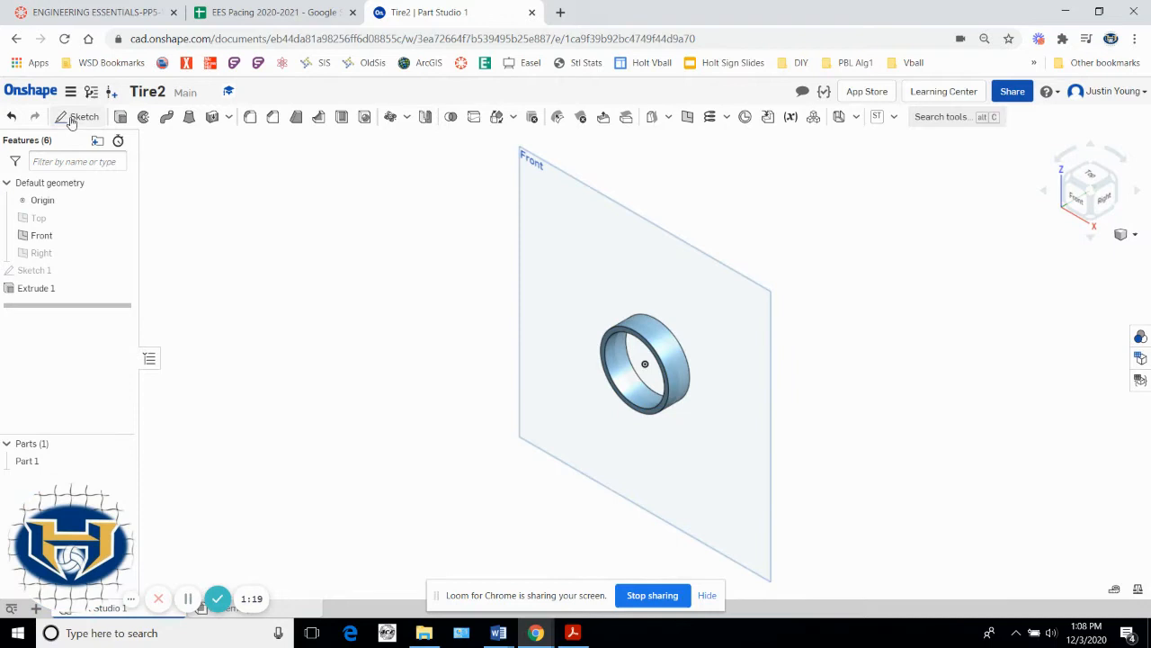
{"action": "left_click", "coordinate": [83, 115]}
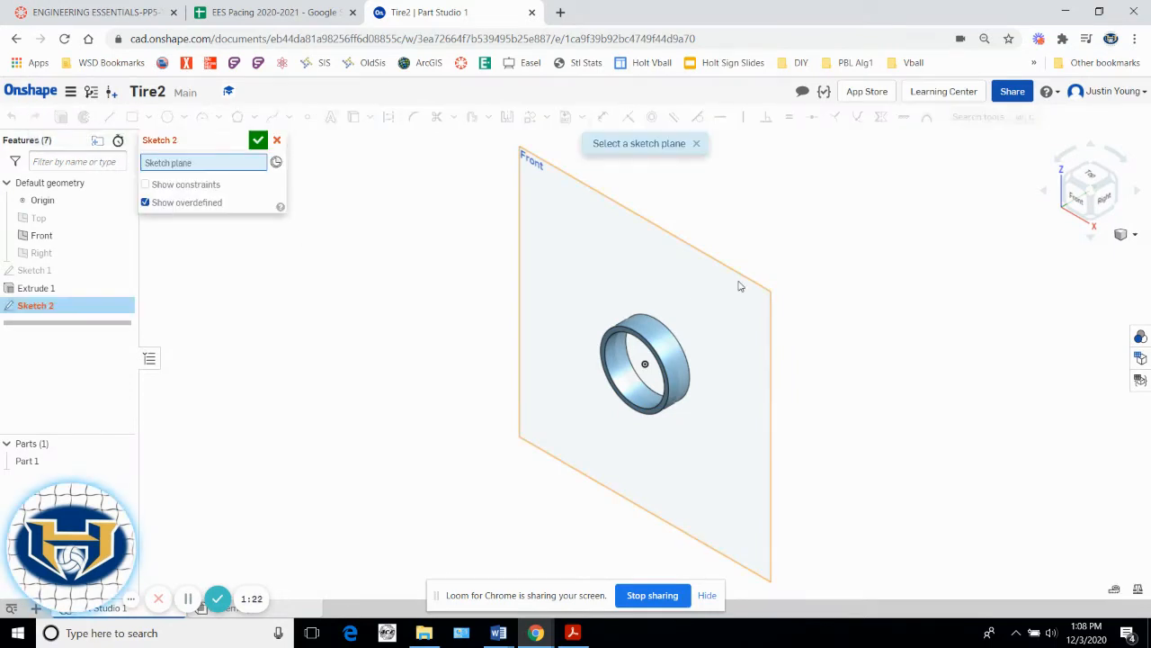
{"action": "mouse_move", "coordinate": [714, 338]}
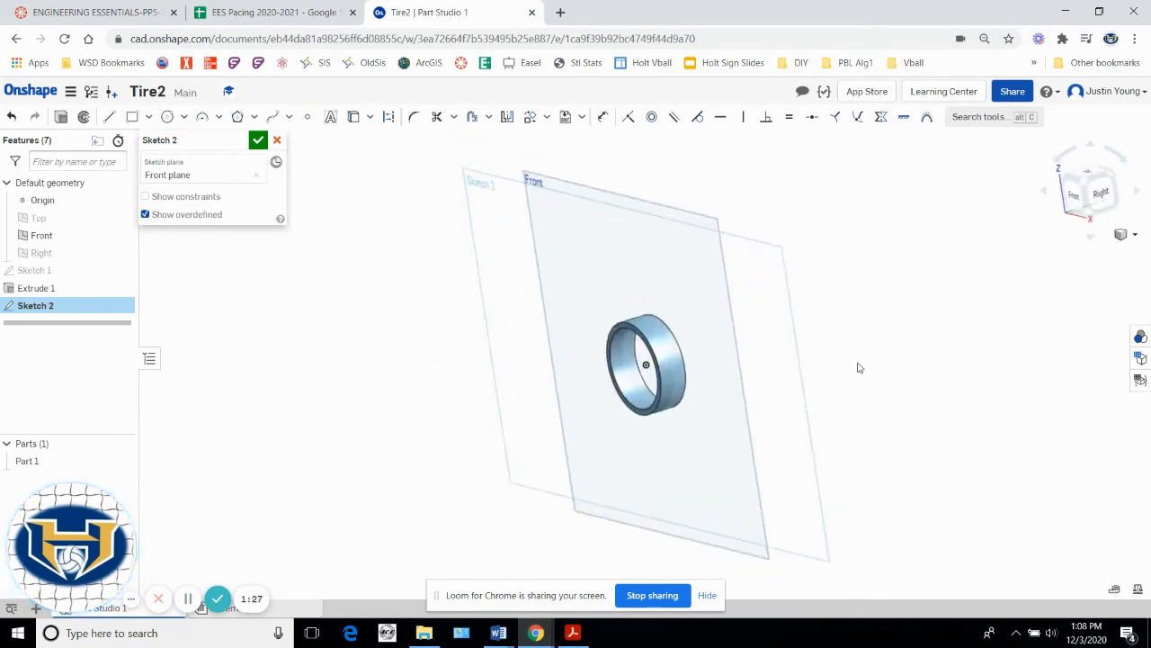
On the Front plane, offset a circle 0.03 inside the rim's inner edge.
{"action": "left_click", "coordinate": [1090, 195]}
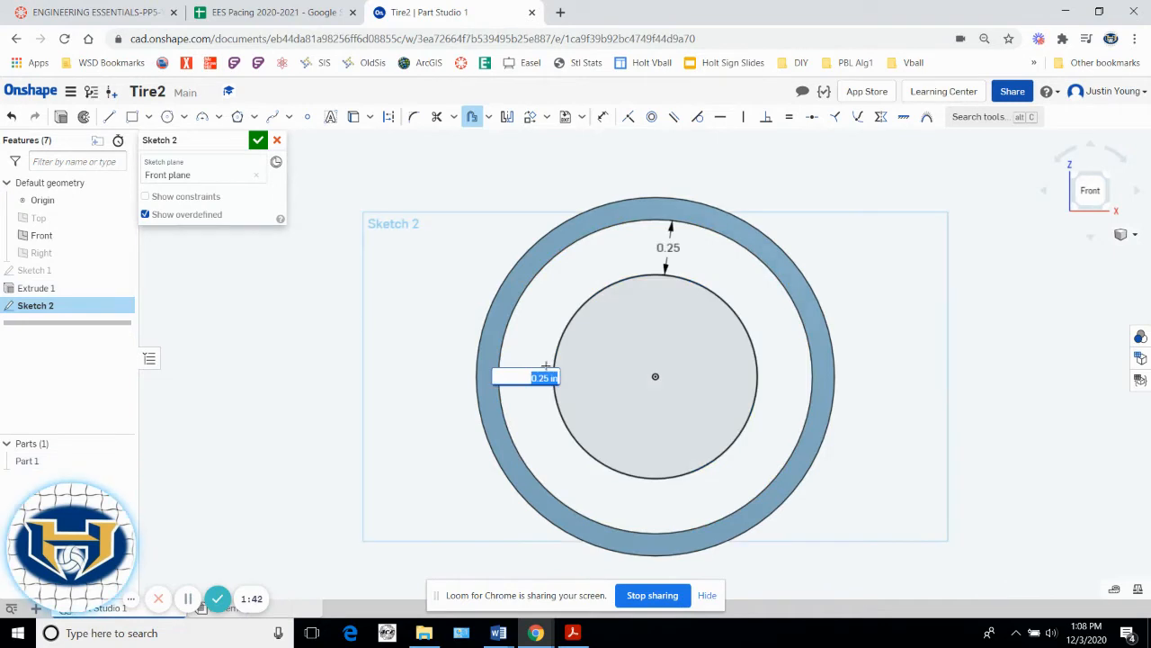
{"action": "type", "text": "03"}
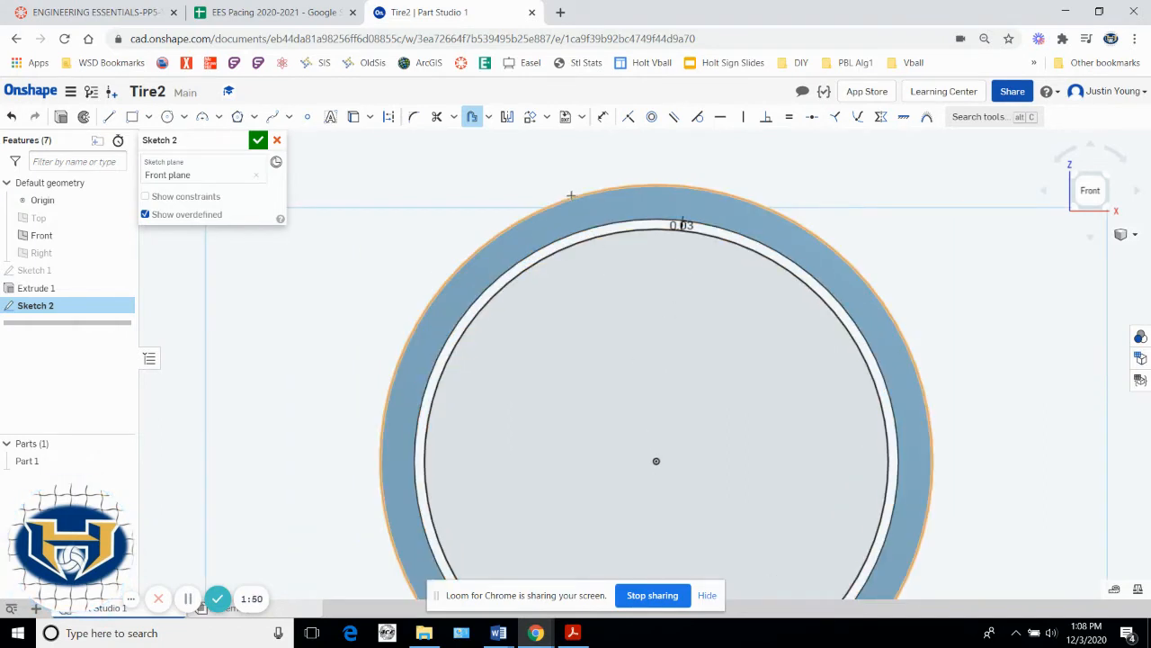
{"action": "left_click", "coordinate": [353, 115]}
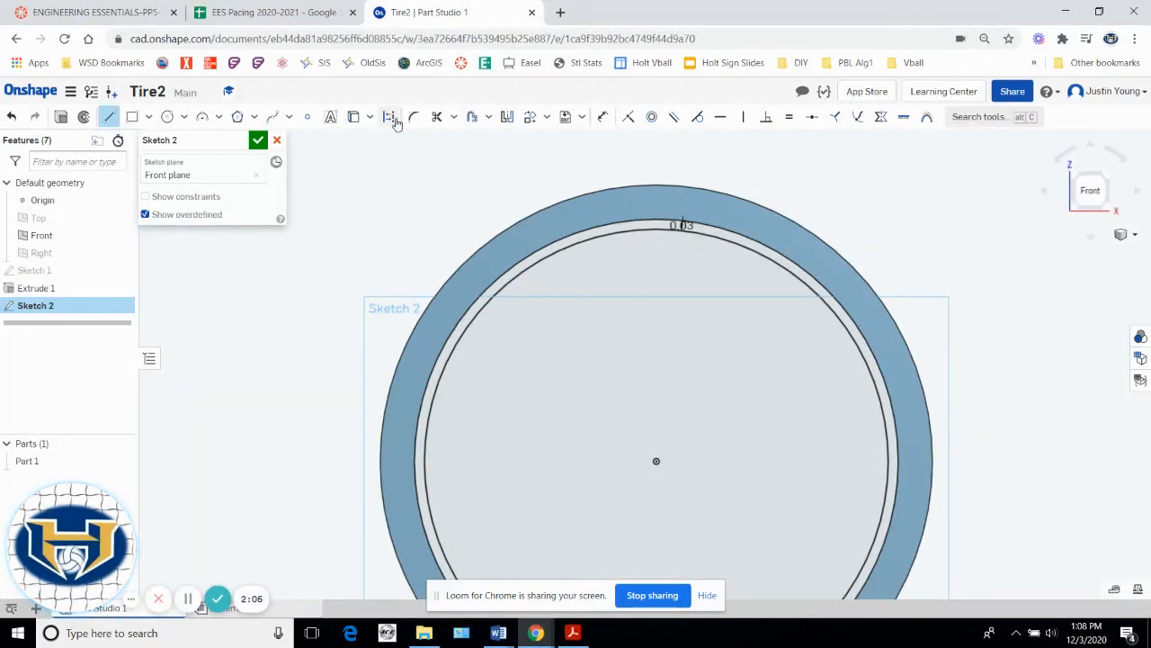
Draw a vertical construction guide line from the origin up past the rim.
{"action": "left_click", "coordinate": [389, 116]}
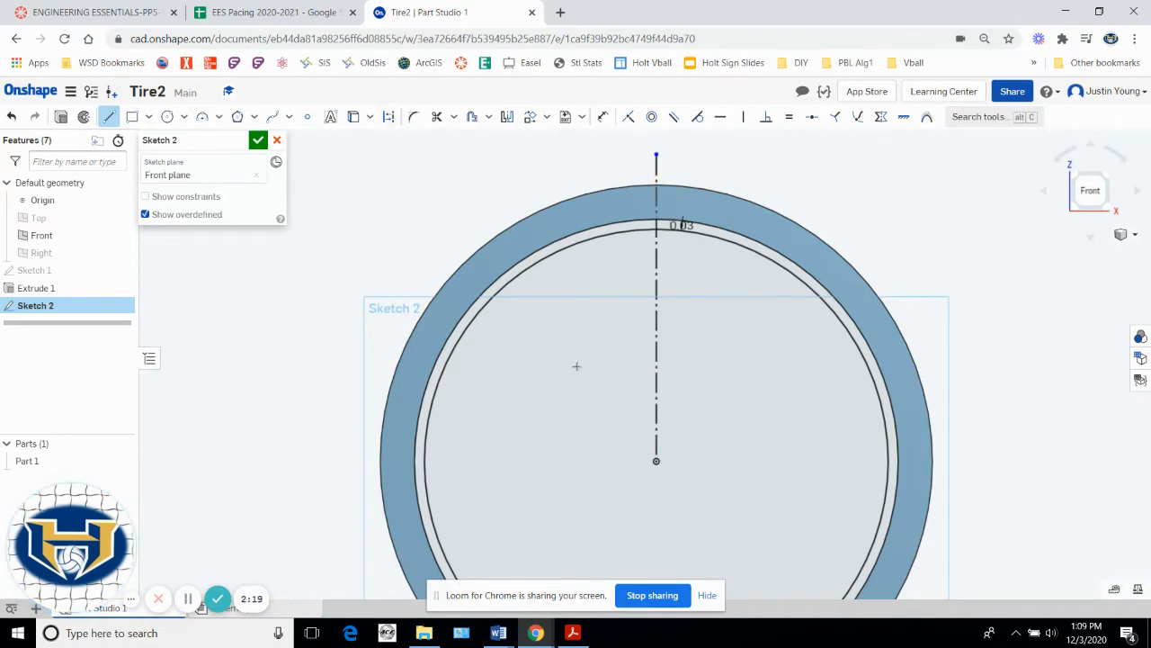
{"action": "left_click", "coordinate": [655, 360]}
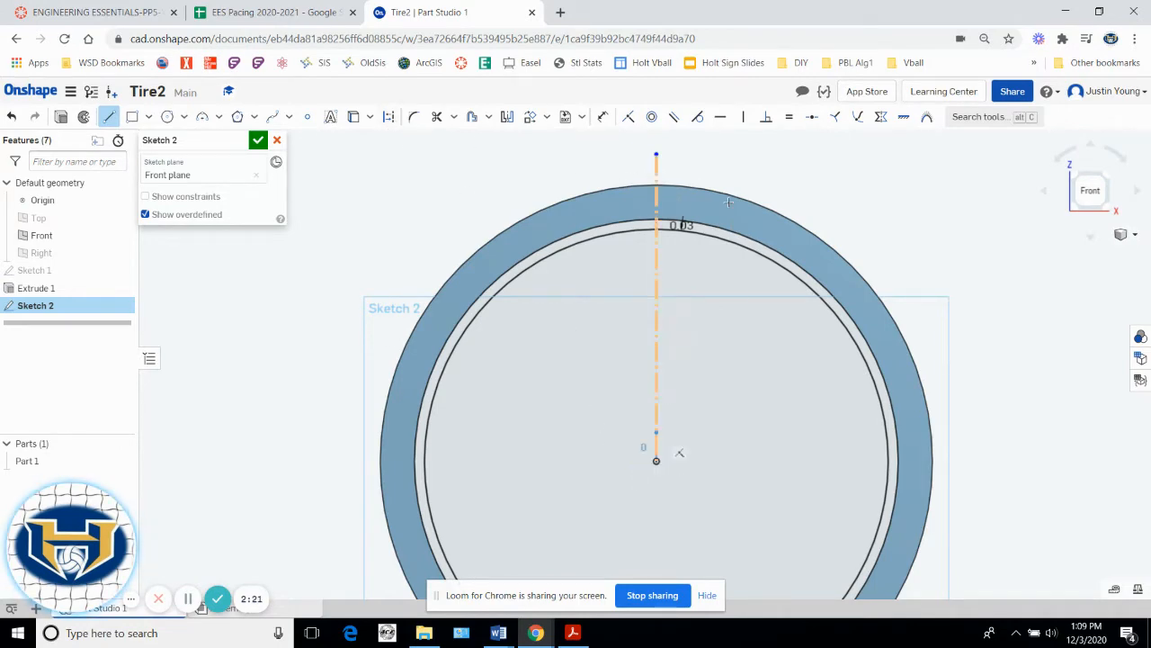
{"action": "left_click_drag", "start_coordinate": [656, 460], "coordinate": [719, 169]}
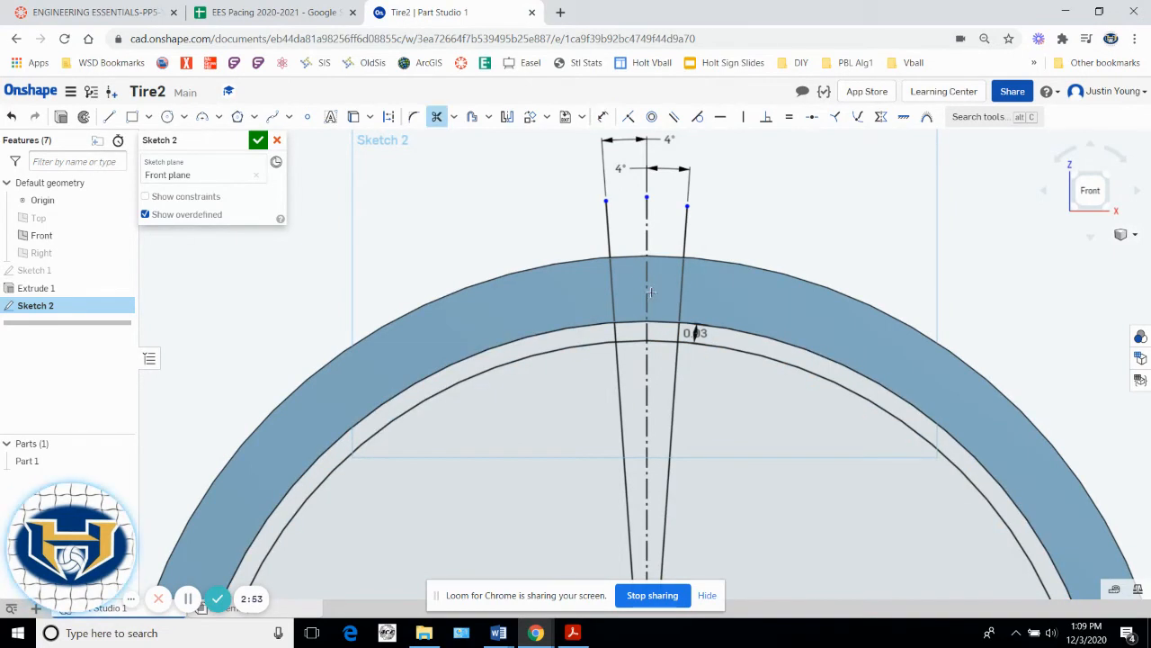
Trim the 4° lines, rim edge and offset circle into a small closed tread-nub region.
{"action": "left_click", "coordinate": [608, 261]}
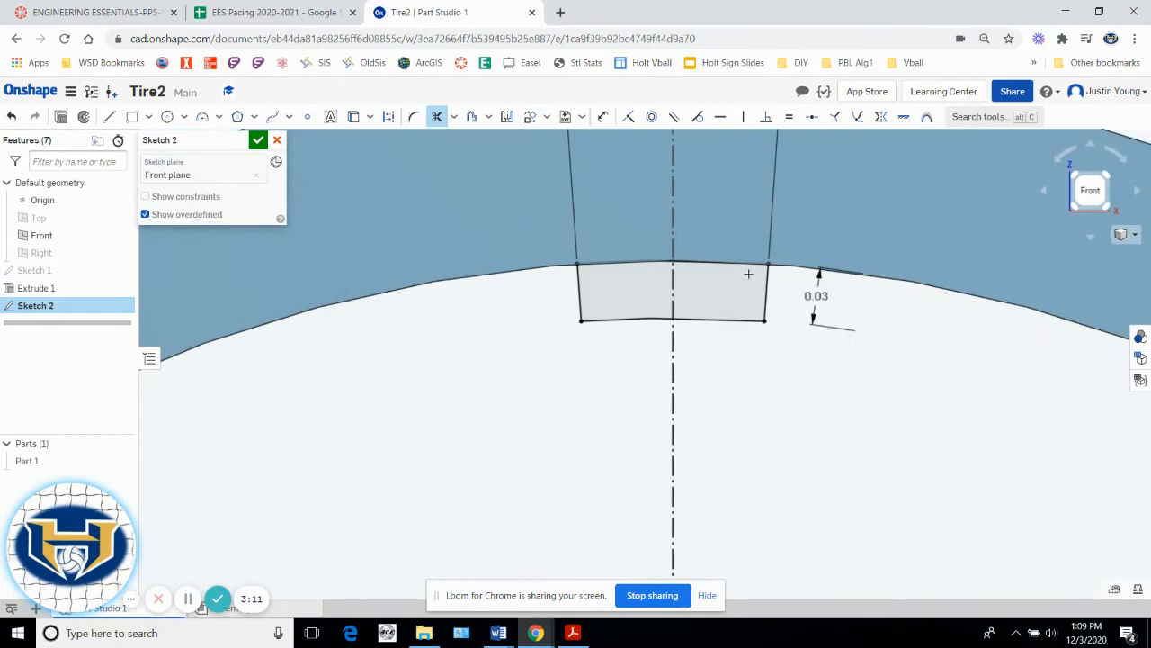
{"action": "scroll", "scroll_direction": "down", "scroll_amount": 3}
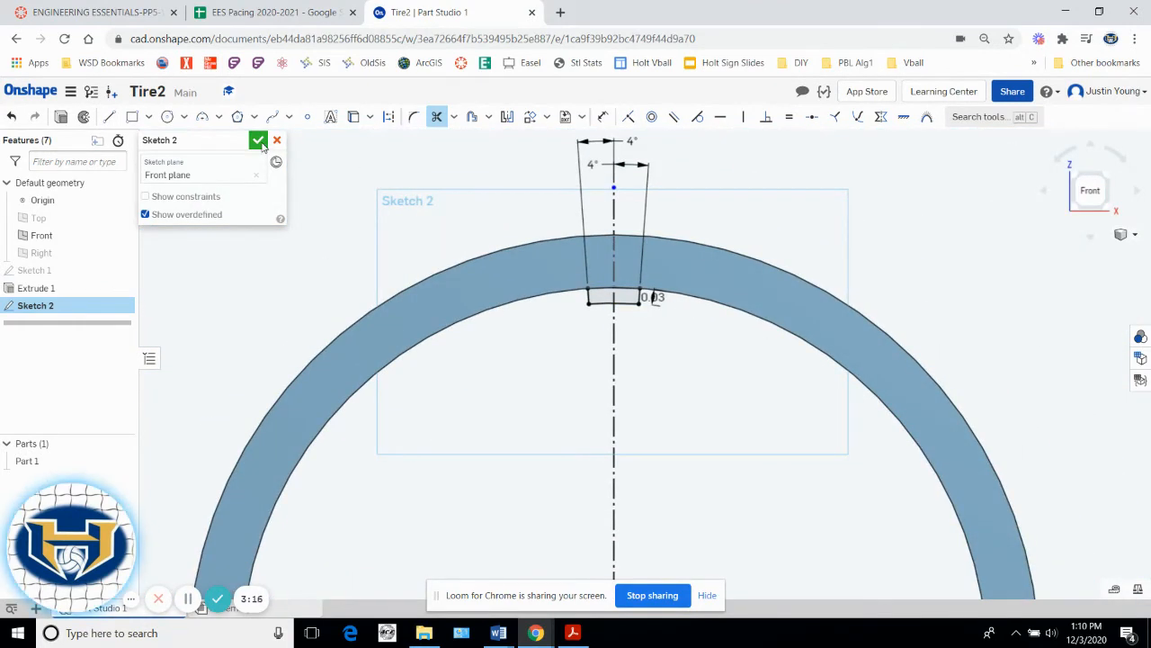
Finish Sketch 2 and extrude the nub region symmetrically 0.4 in as Extrude 2.
{"action": "left_click", "coordinate": [259, 140]}
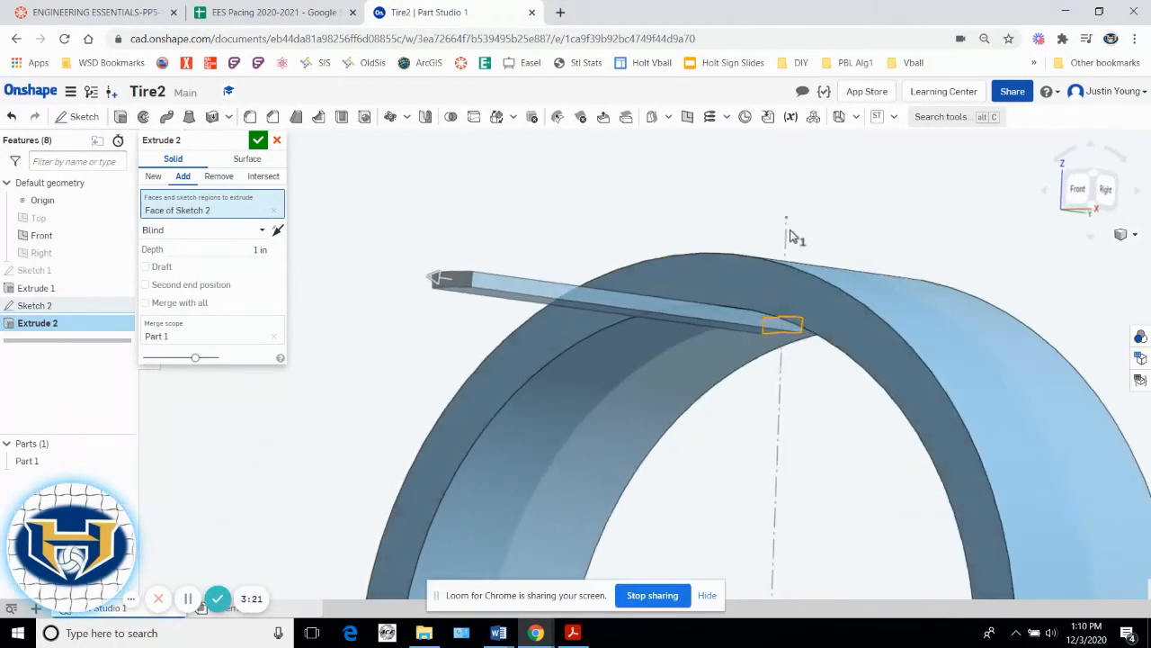
{"action": "left_click", "coordinate": [207, 230]}
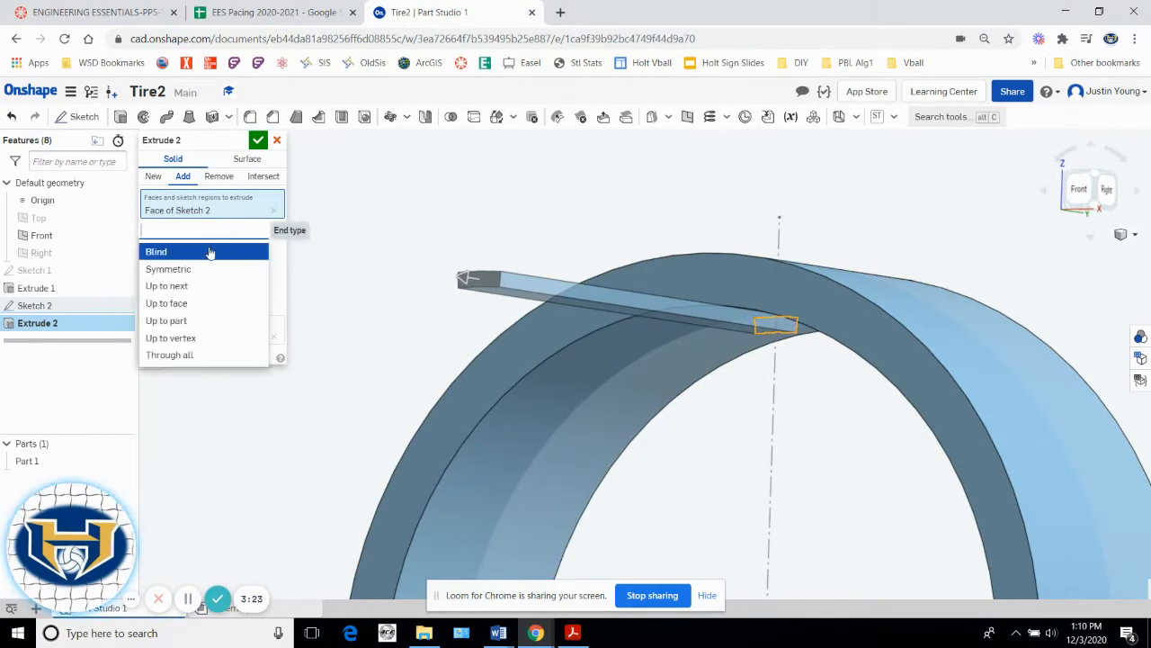
{"action": "left_click", "coordinate": [169, 268]}
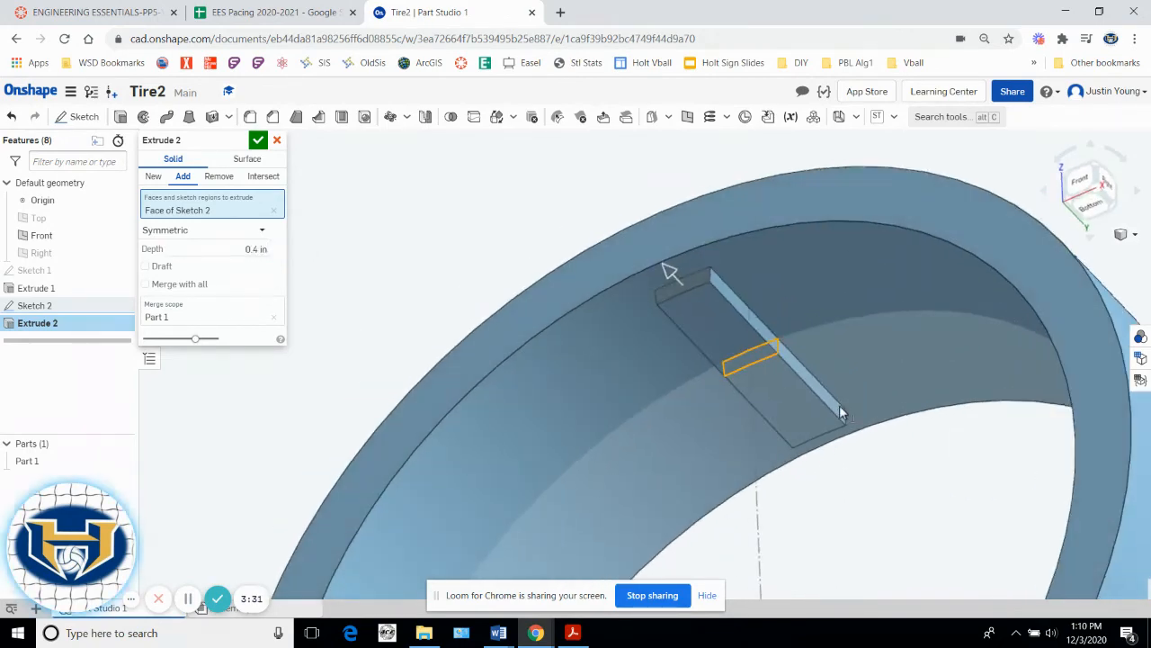
{"action": "left_click", "coordinate": [259, 140]}
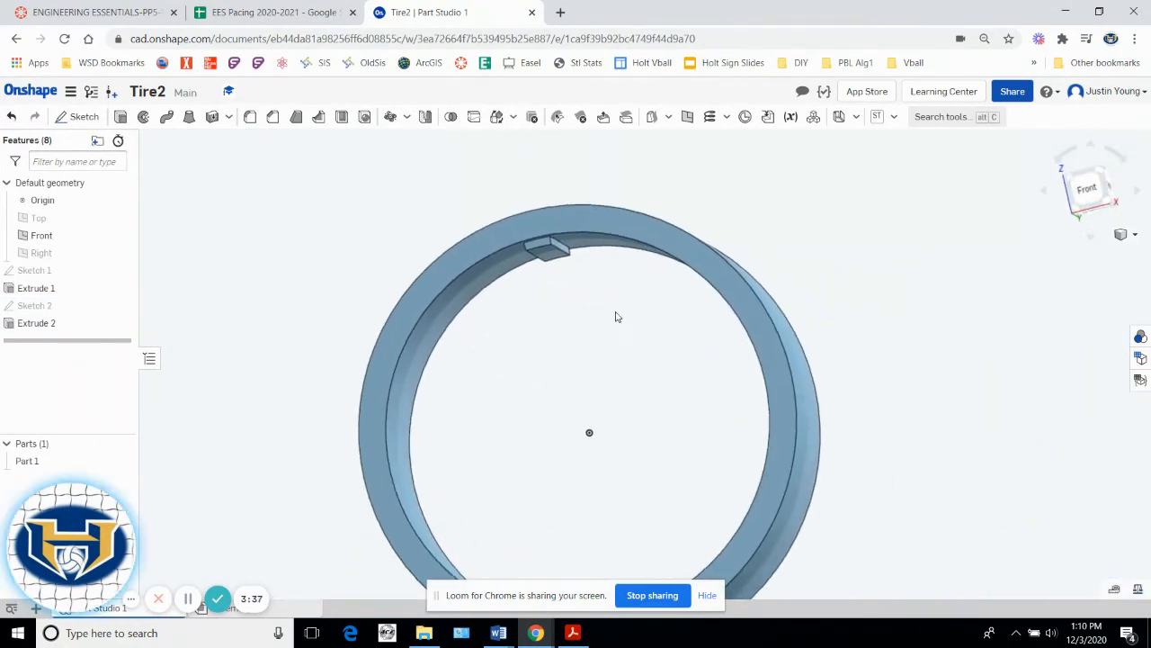
{"action": "mouse_move", "coordinate": [390, 115]}
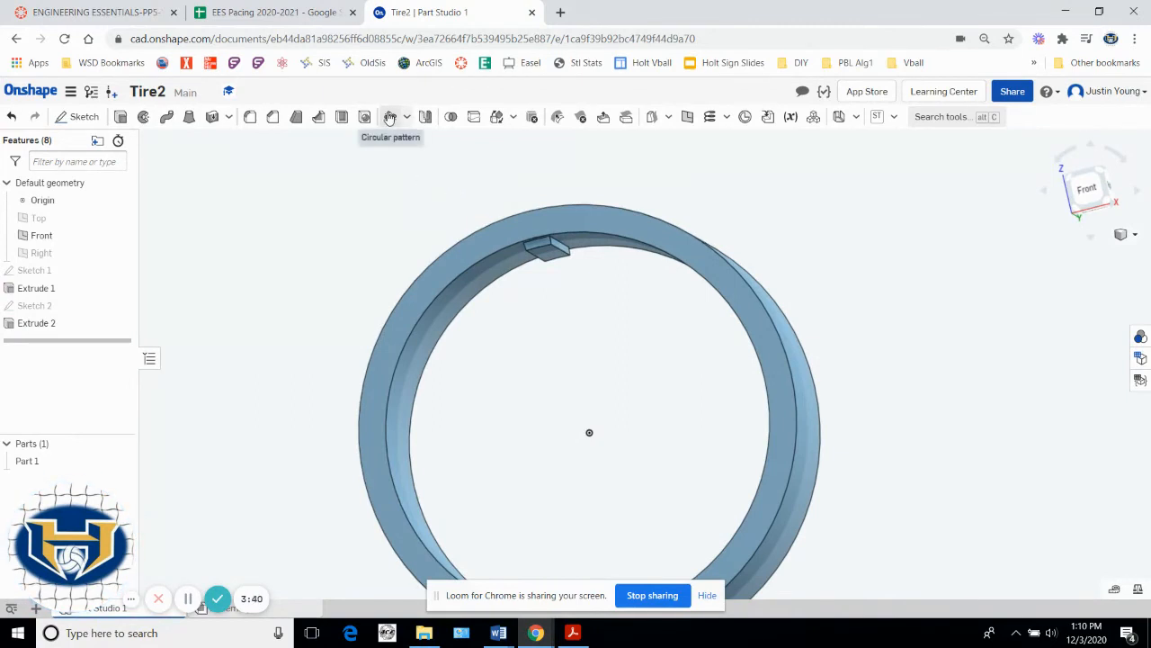
Circular-pattern Extrude 2 as a feature about the ring edge with 15 instances.
{"action": "left_click", "coordinate": [406, 115]}
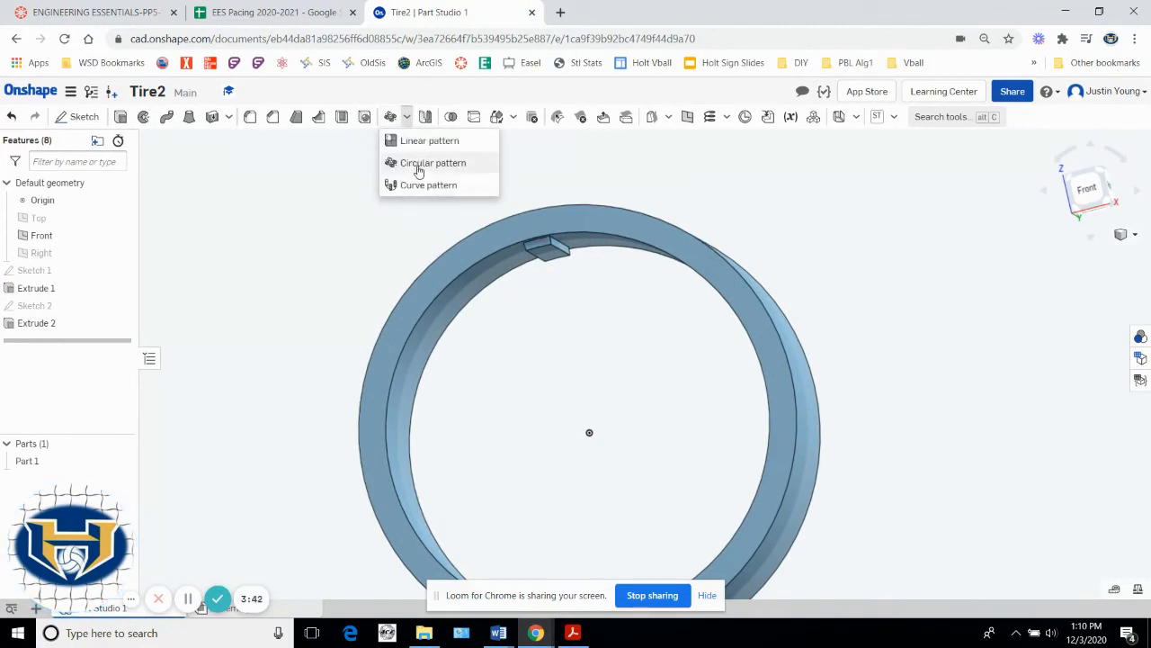
{"action": "left_click", "coordinate": [432, 162]}
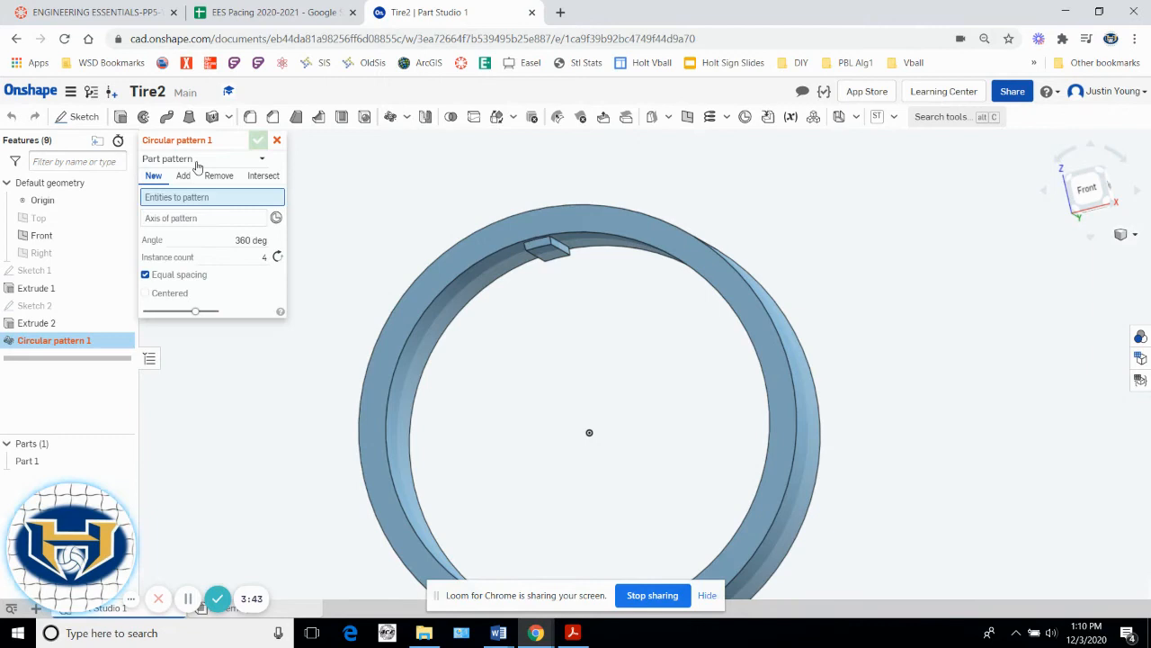
{"action": "mouse_move", "coordinate": [189, 158]}
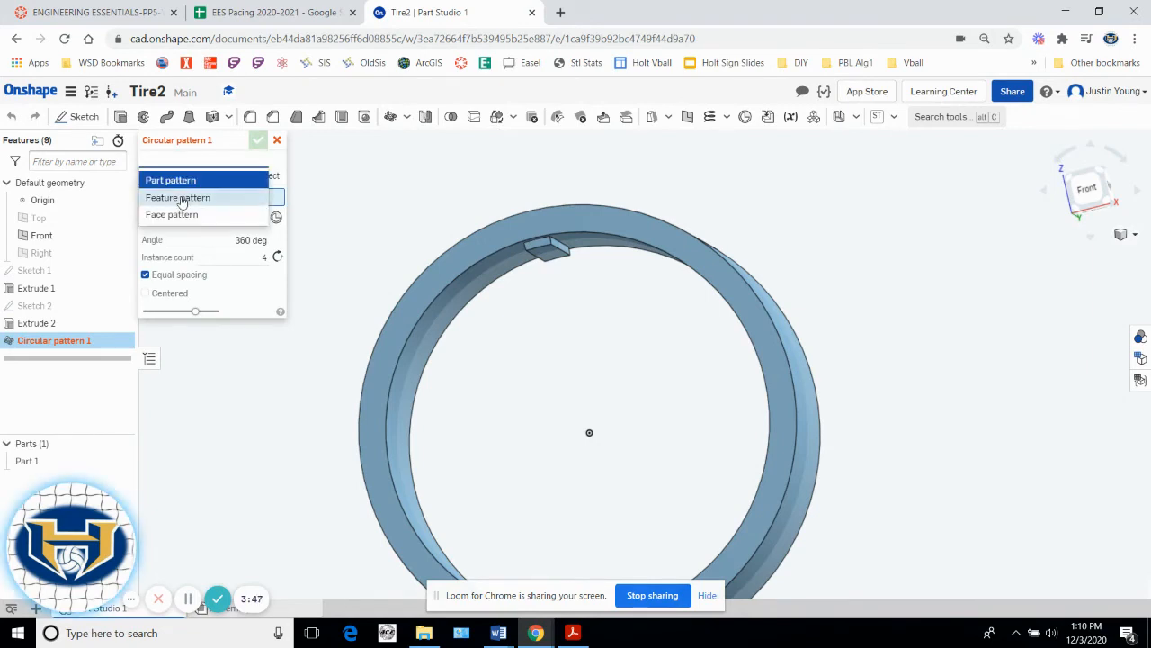
{"action": "left_click", "coordinate": [176, 196]}
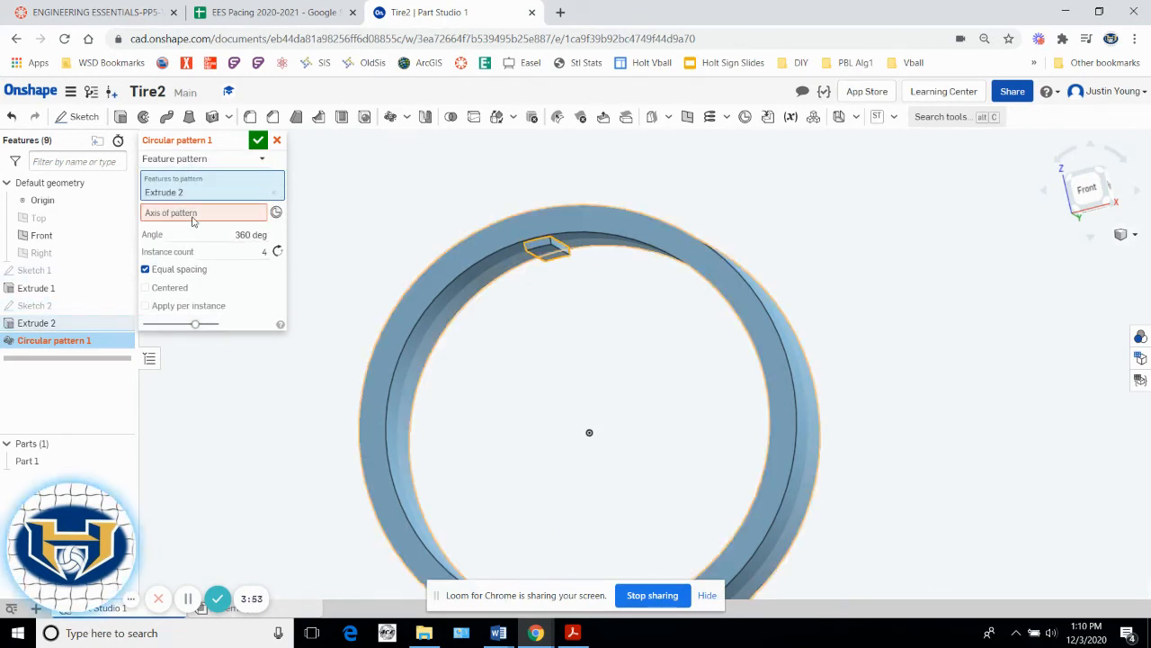
{"action": "left_click", "coordinate": [198, 212]}
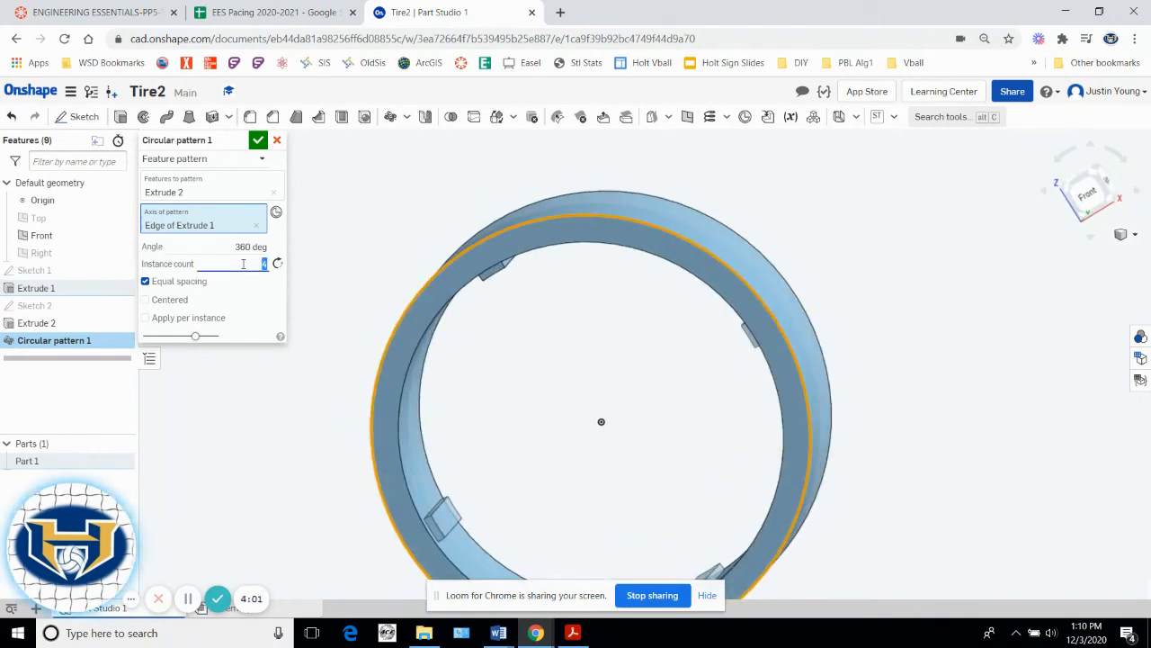
{"action": "type", "text": "15"}
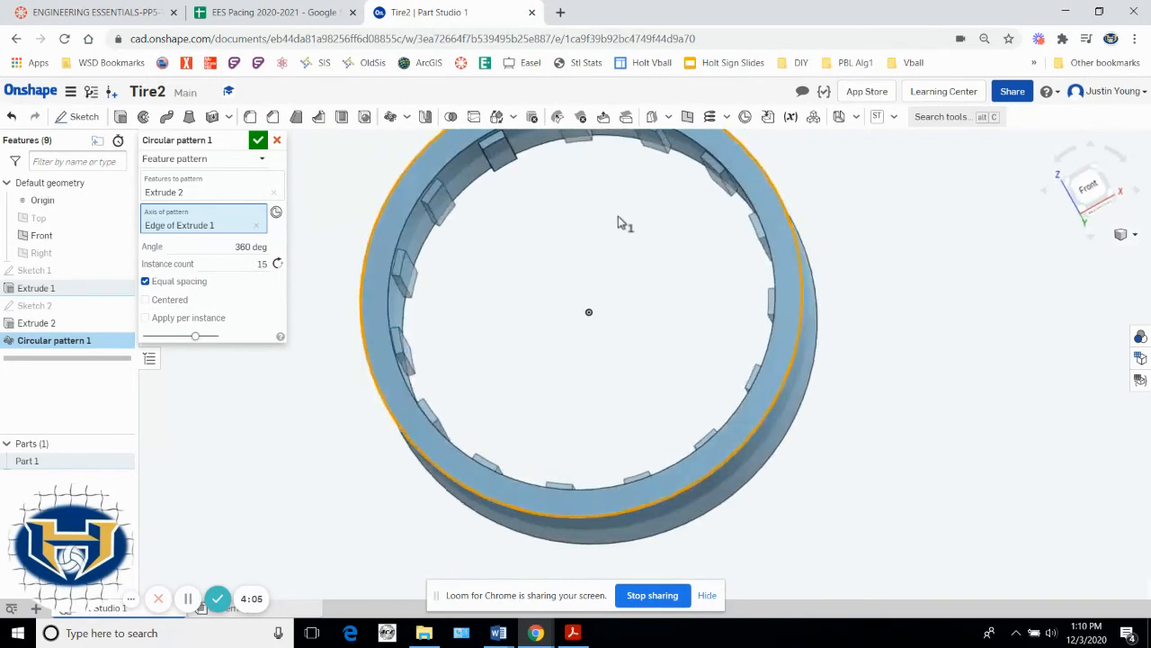
{"action": "left_click", "coordinate": [259, 140]}
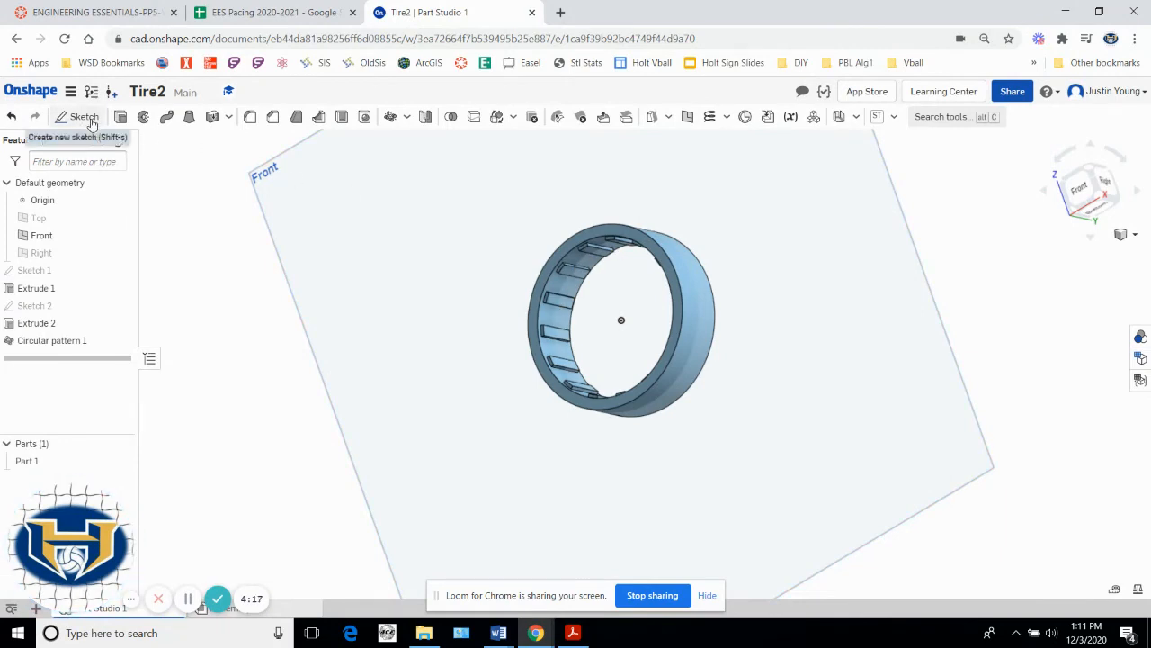
Sketch on the Front plane a center-point circle dimensioned 0.25 inside the rim's inner edge.
{"action": "left_click", "coordinate": [83, 117]}
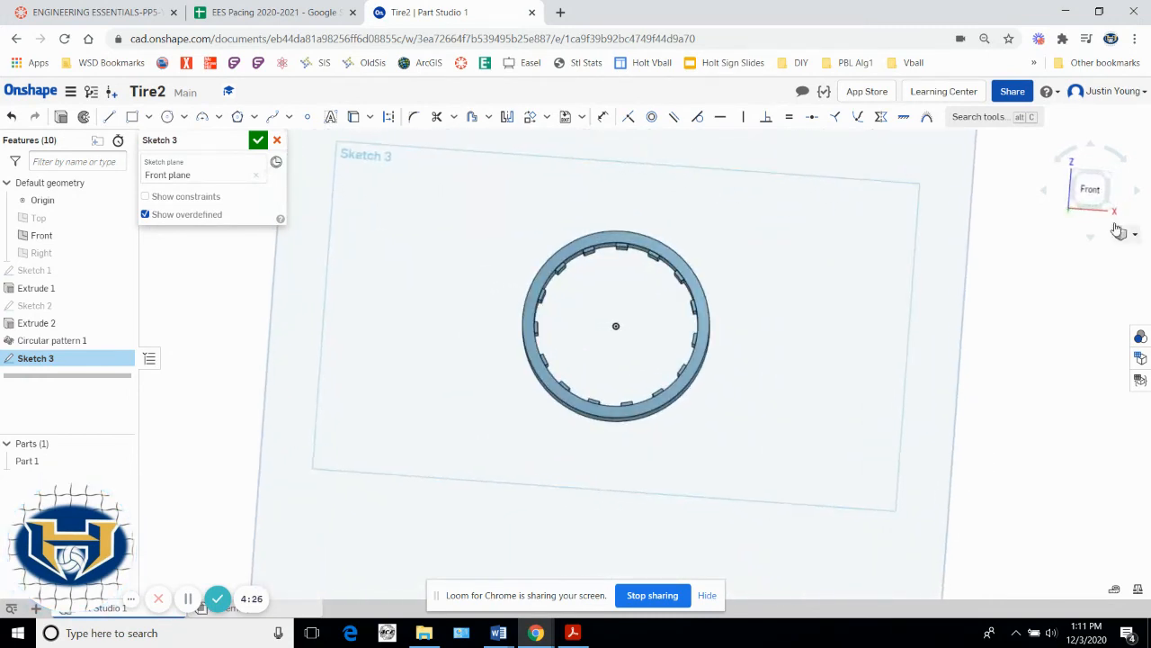
{"action": "left_click", "coordinate": [1090, 189]}
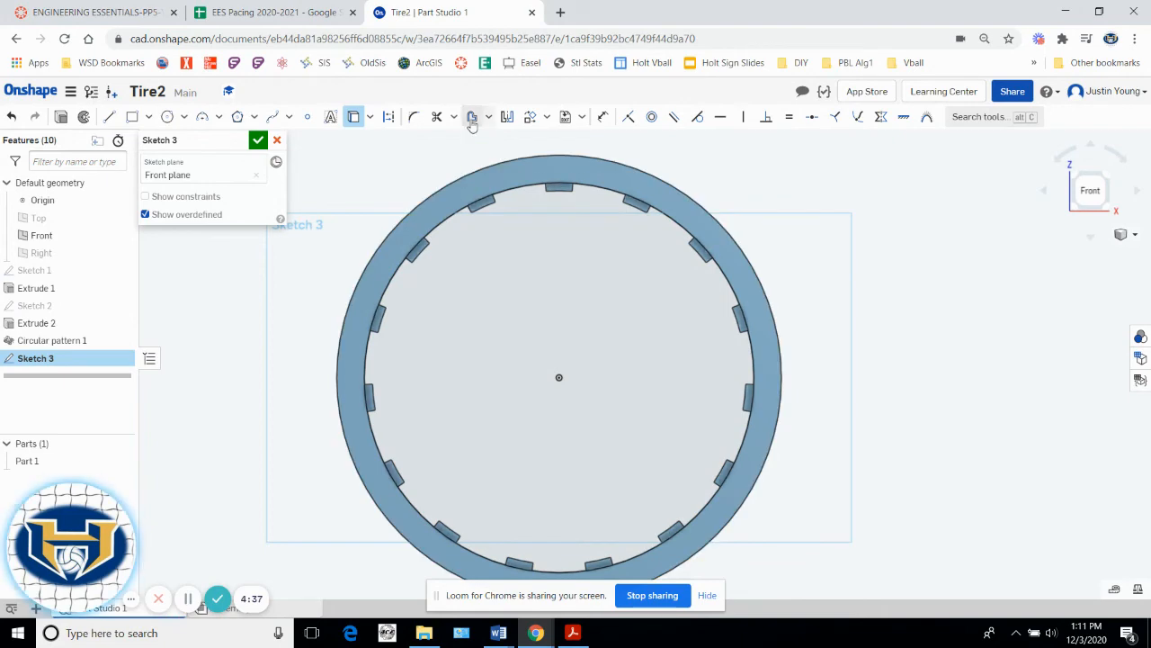
{"action": "left_click", "coordinate": [472, 117]}
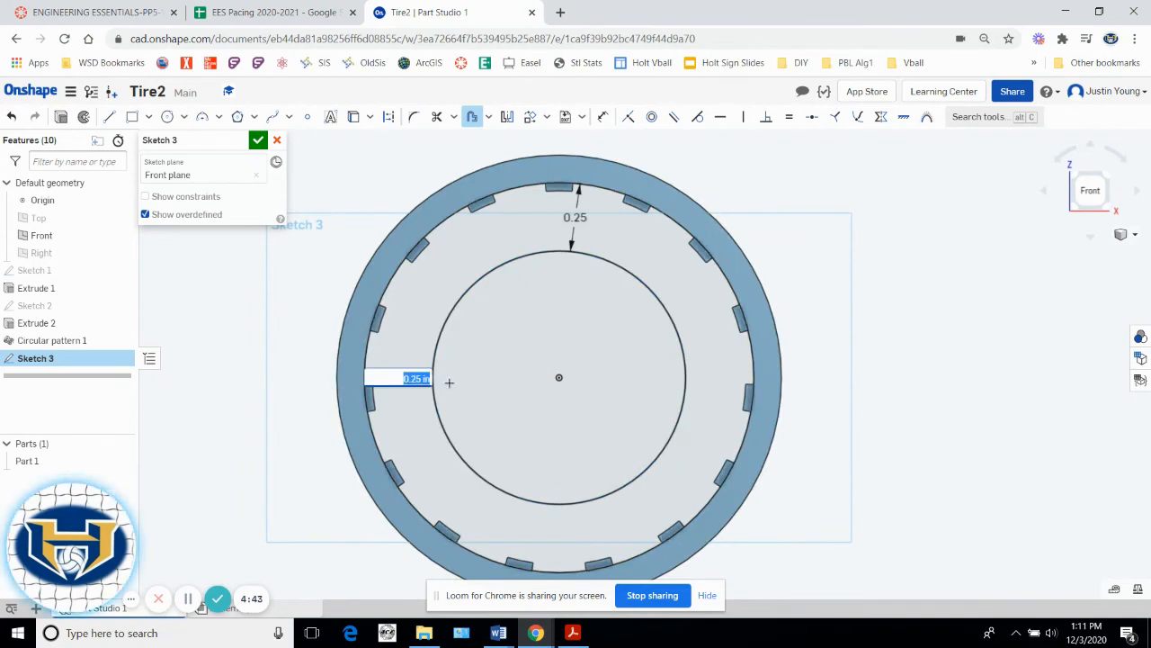
{"action": "type", "text": "01"}
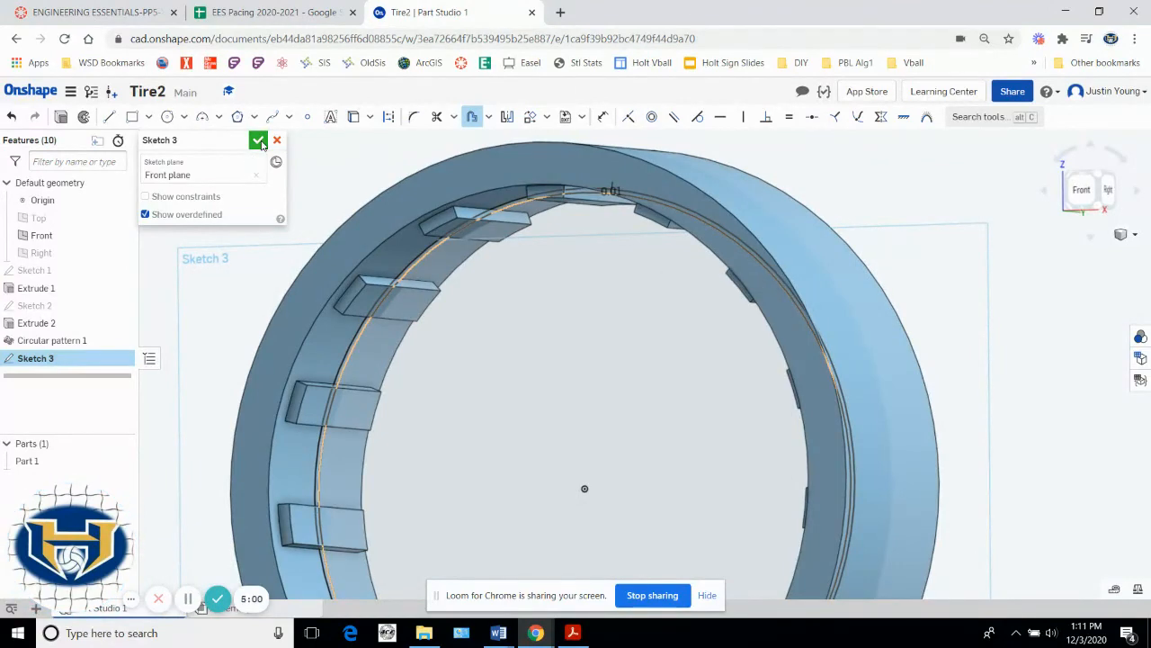
Extrude the circle Symmetric with depth 0.01 in to form the thin center ridge.
{"action": "left_click", "coordinate": [259, 140]}
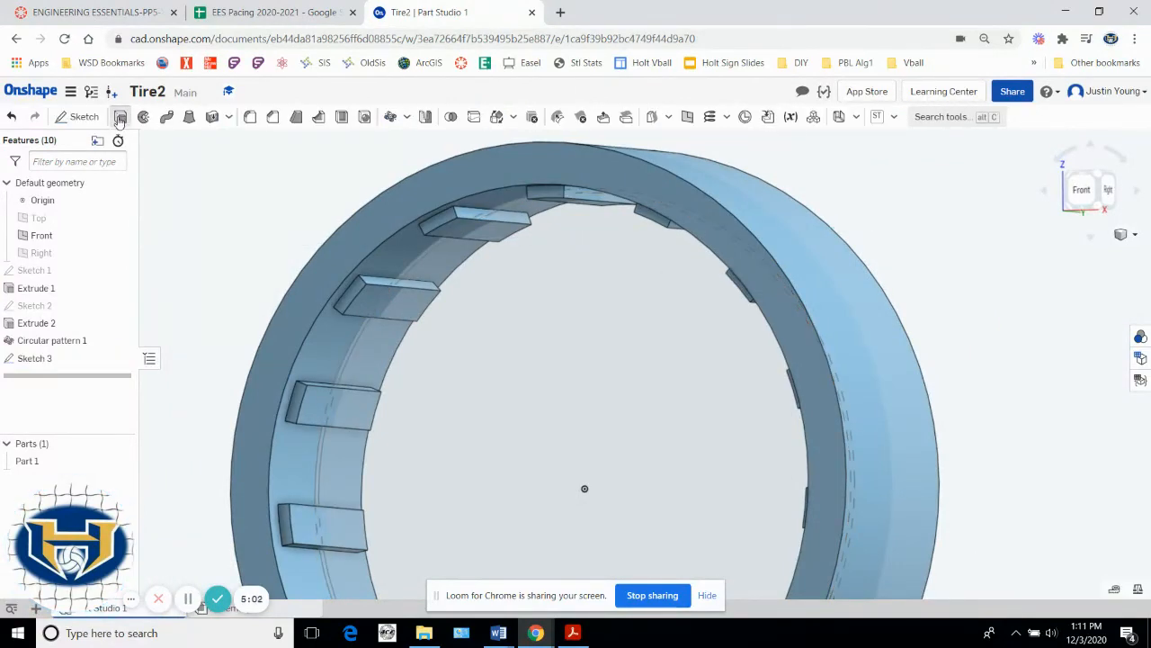
{"action": "left_click", "coordinate": [118, 117]}
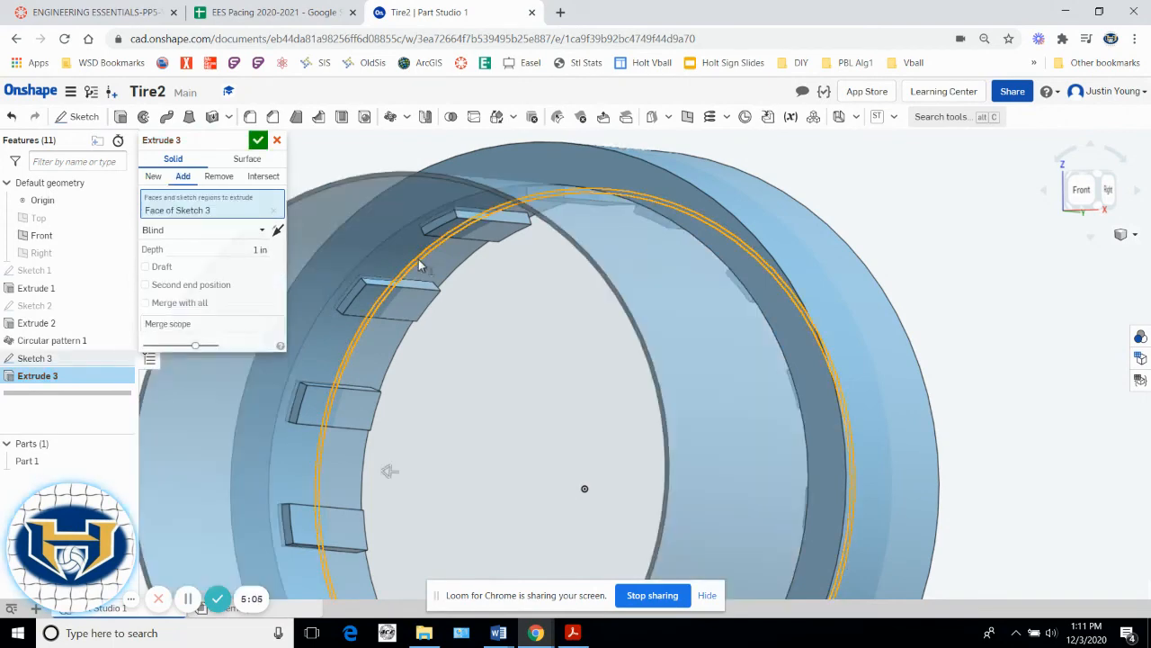
{"action": "left_click", "coordinate": [205, 230]}
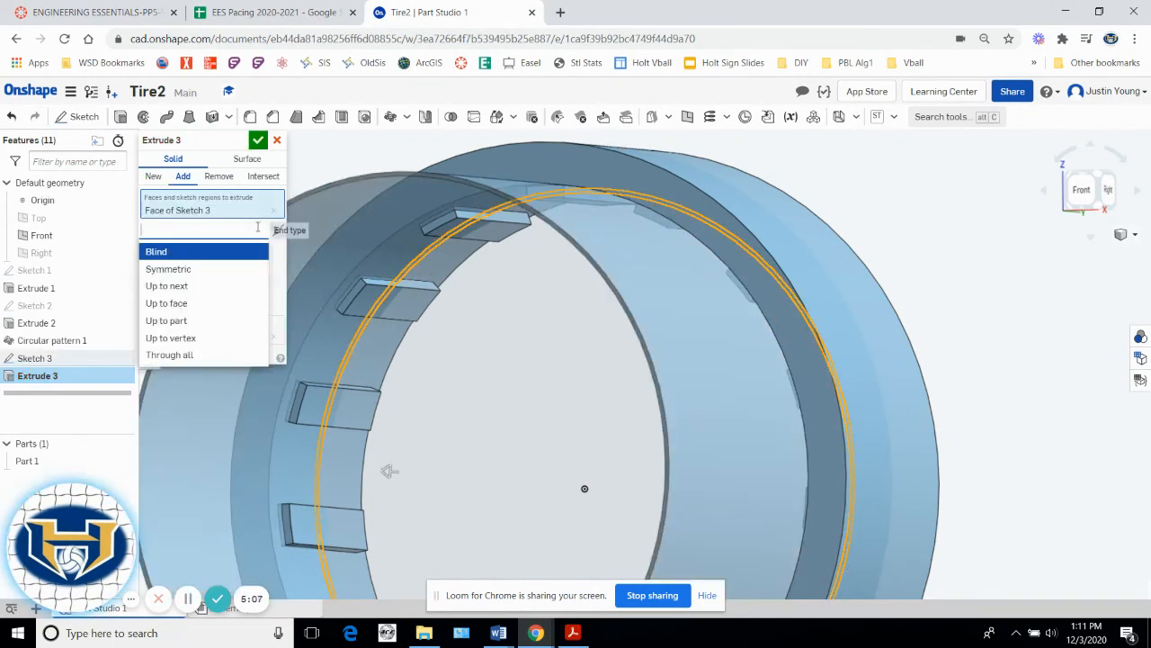
{"action": "left_click", "coordinate": [169, 268]}
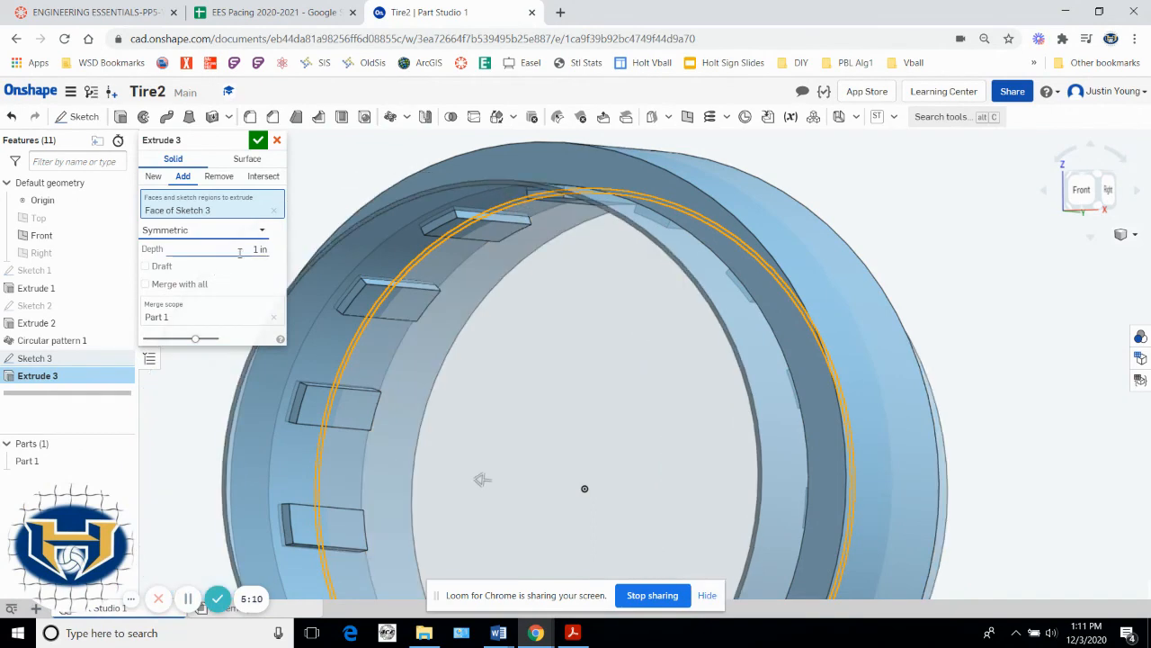
{"action": "left_click", "coordinate": [224, 248]}
{"action": "type", "text": "0.01"}
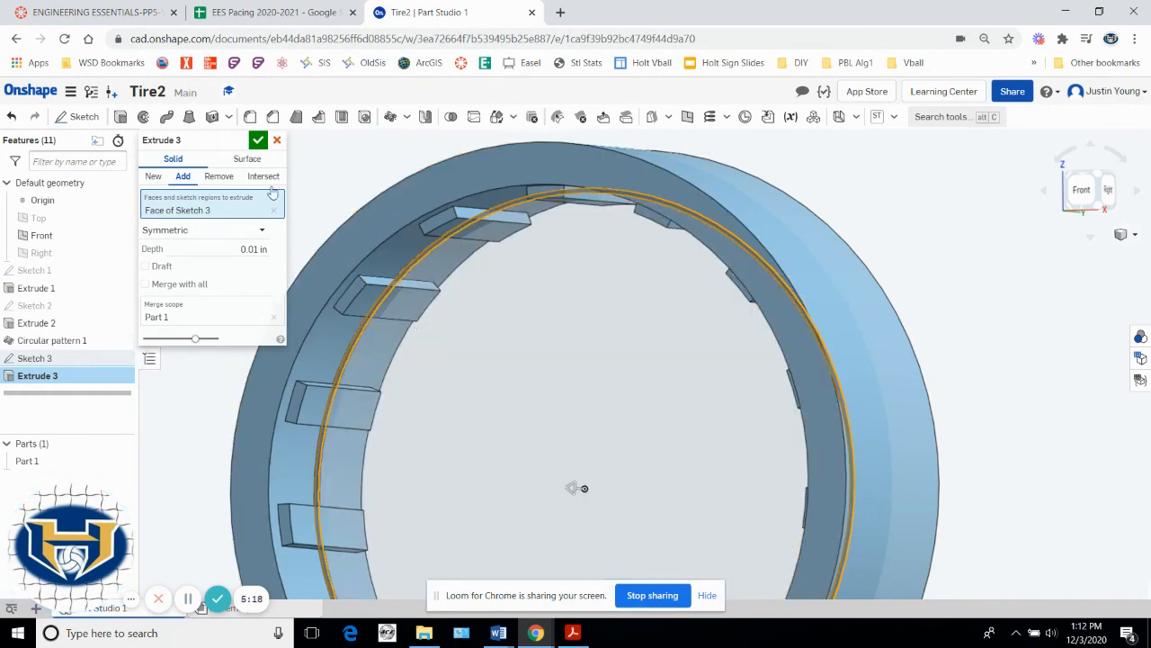
{"action": "left_click", "coordinate": [260, 141]}
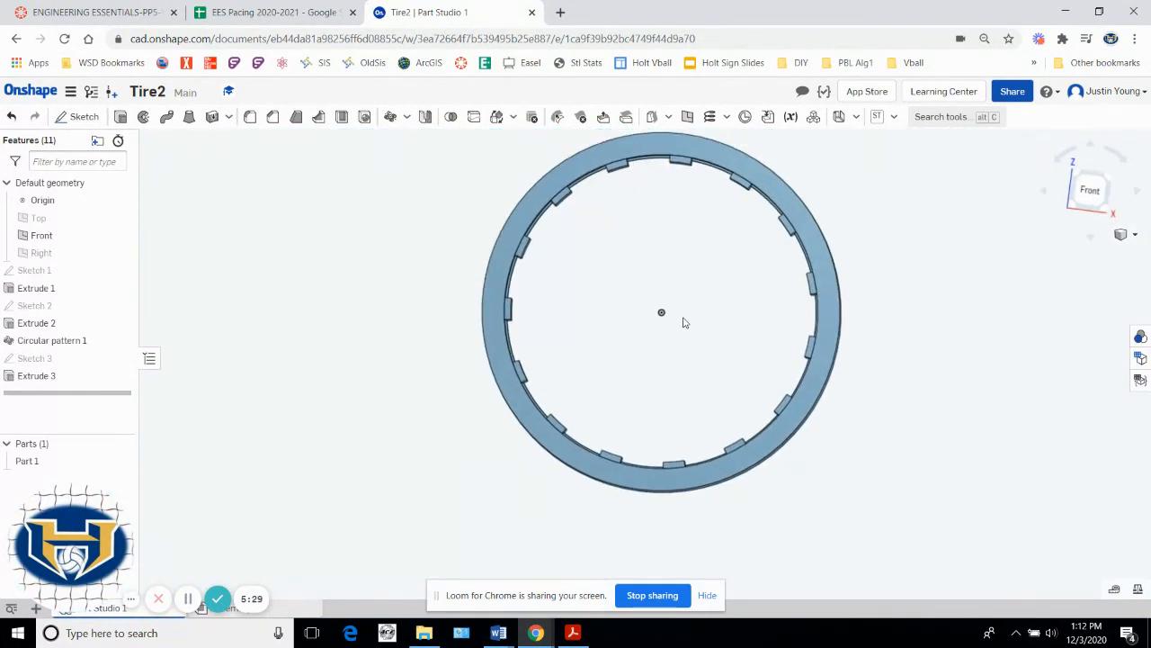
{"action": "left_click_drag", "start_coordinate": [662, 313], "coordinate": [673, 320]}
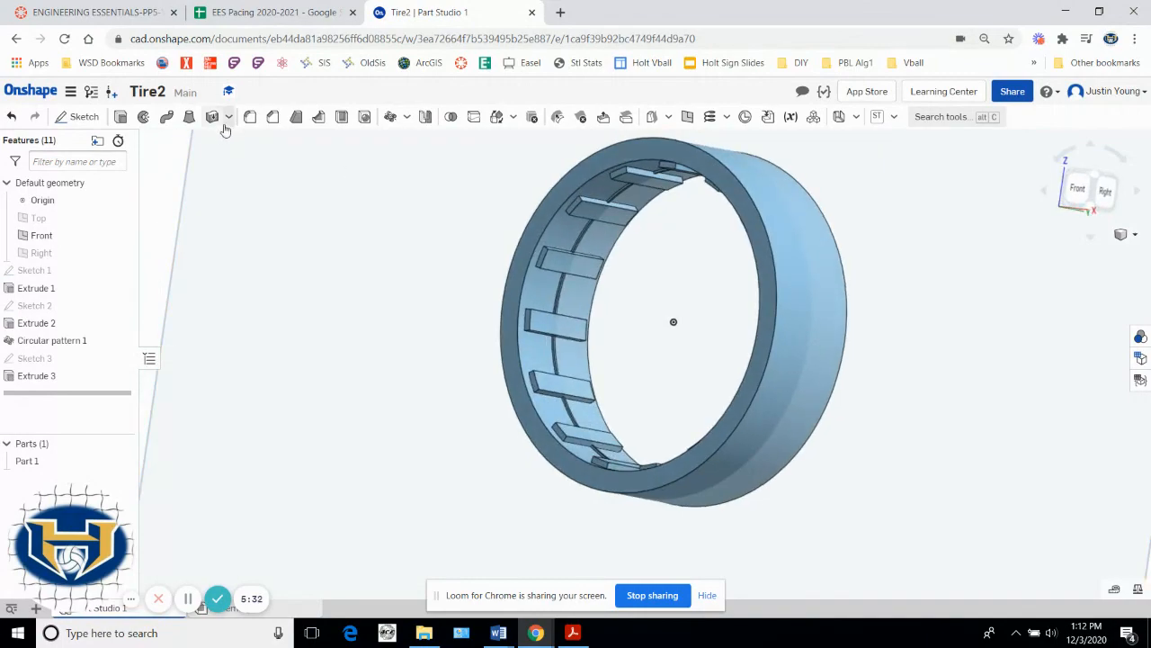